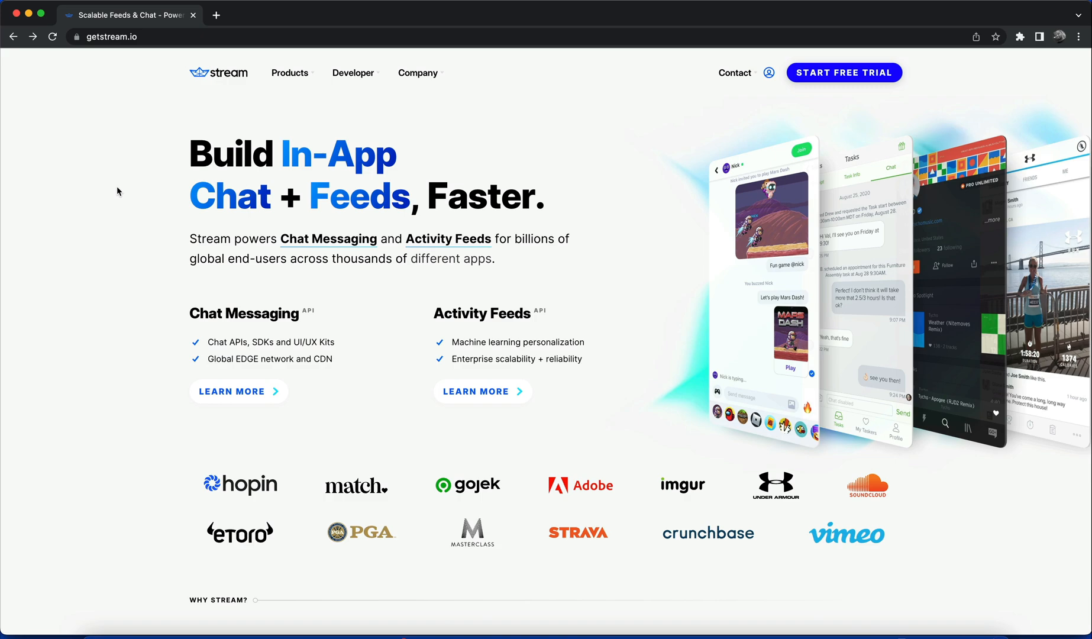
mouse_move(143, 58)
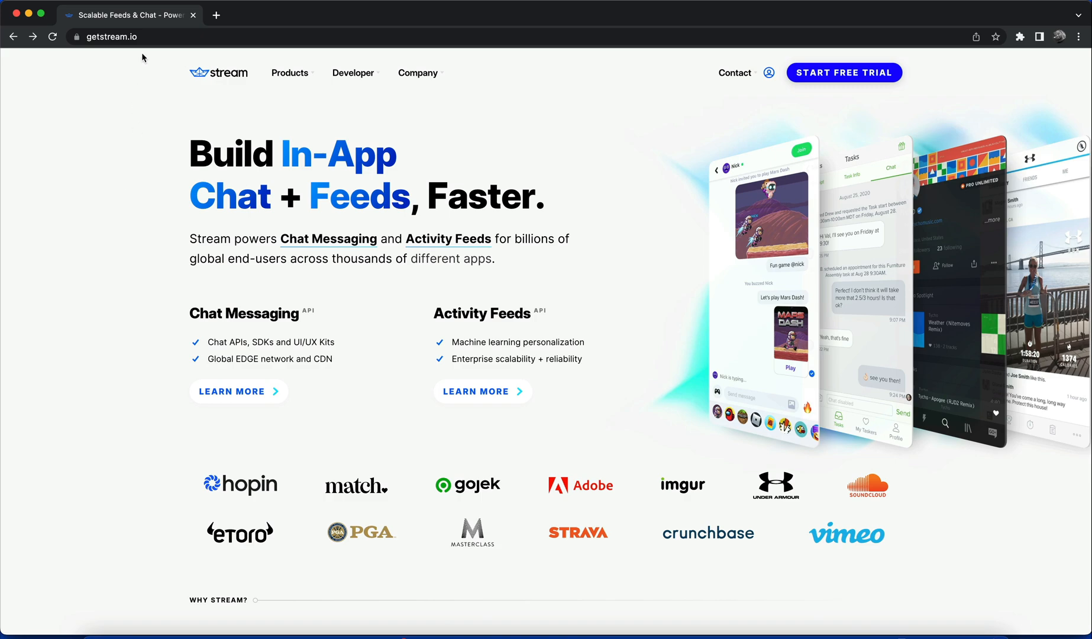
Reach the SwiftUI Chat App Tutorial via the iOS/SwiftUI Chat SDK page on getstream.io
scroll(down, 3)
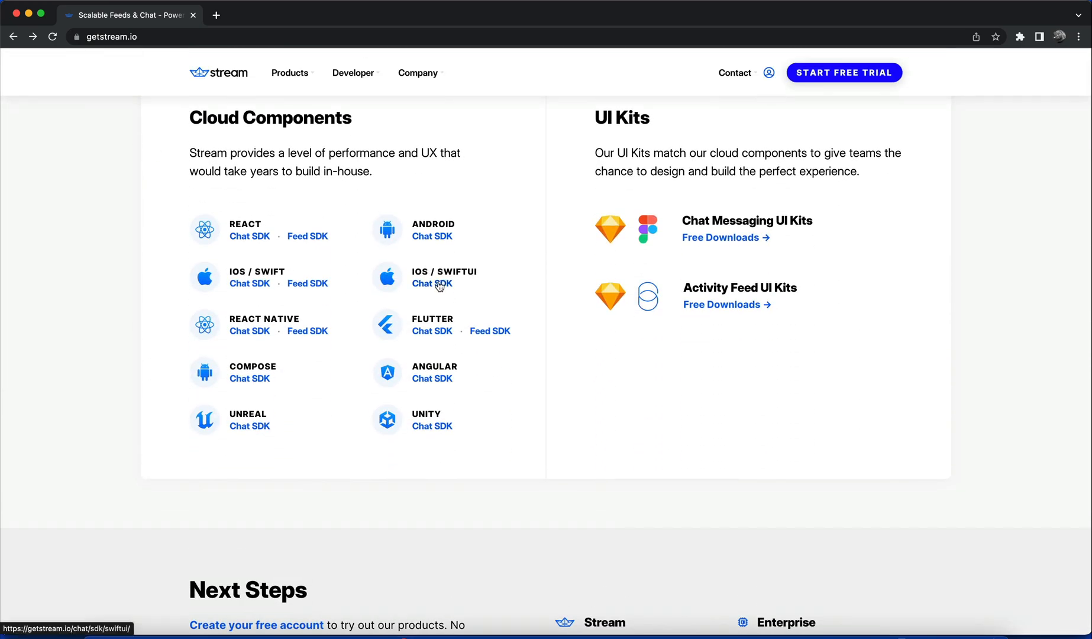
click(431, 284)
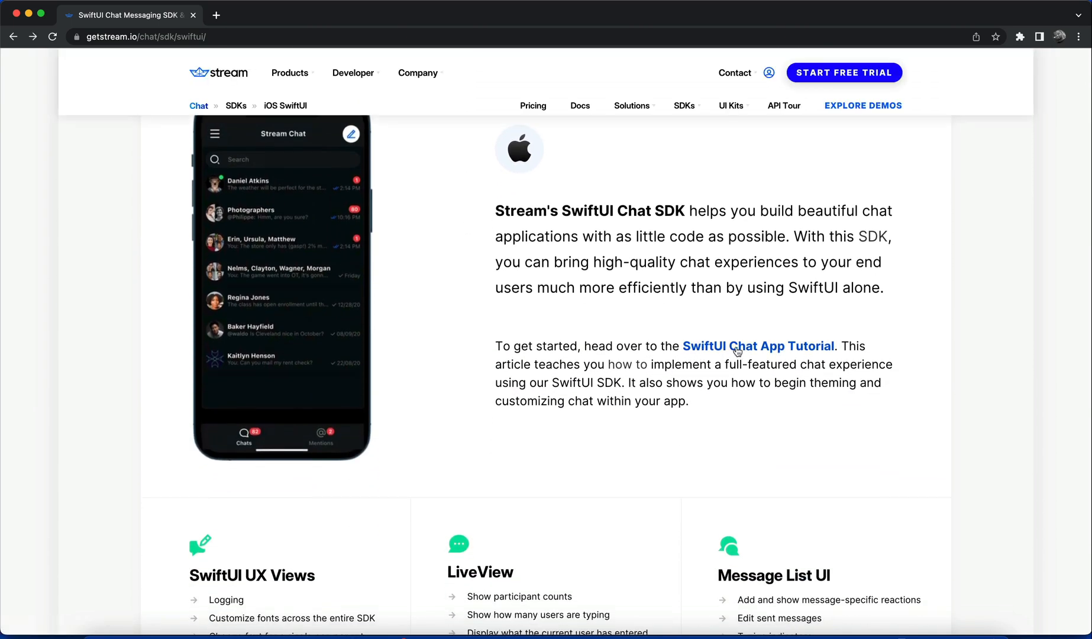
click(757, 346)
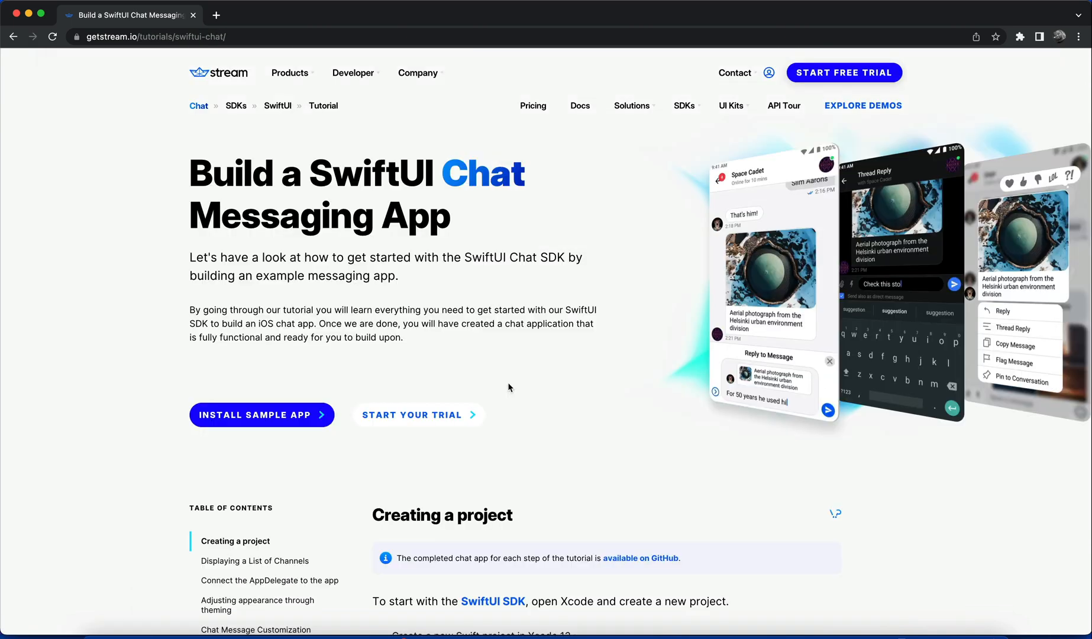
Scroll to the Creating a project section and select the project name SwiftUIChatDemo
scroll(down, 3)
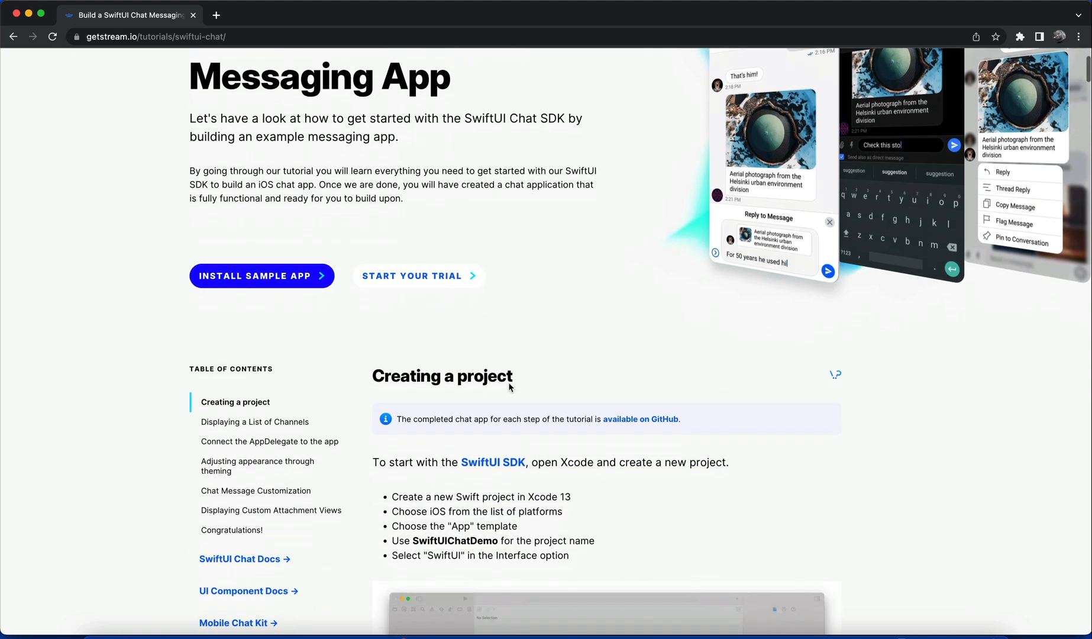
scroll(down, 3)
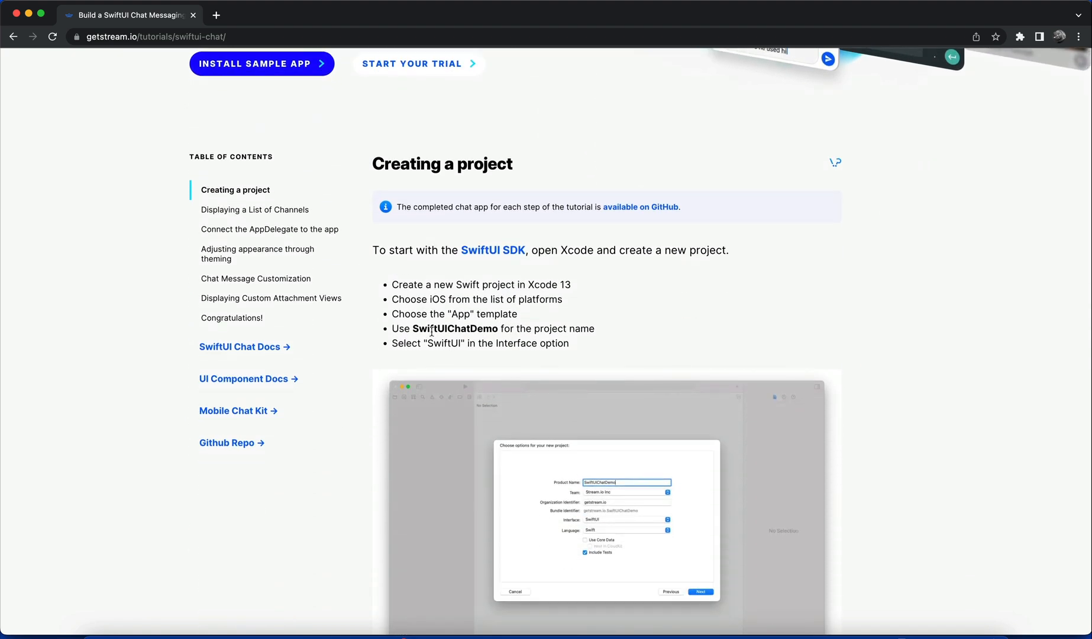
double_click(427, 328)
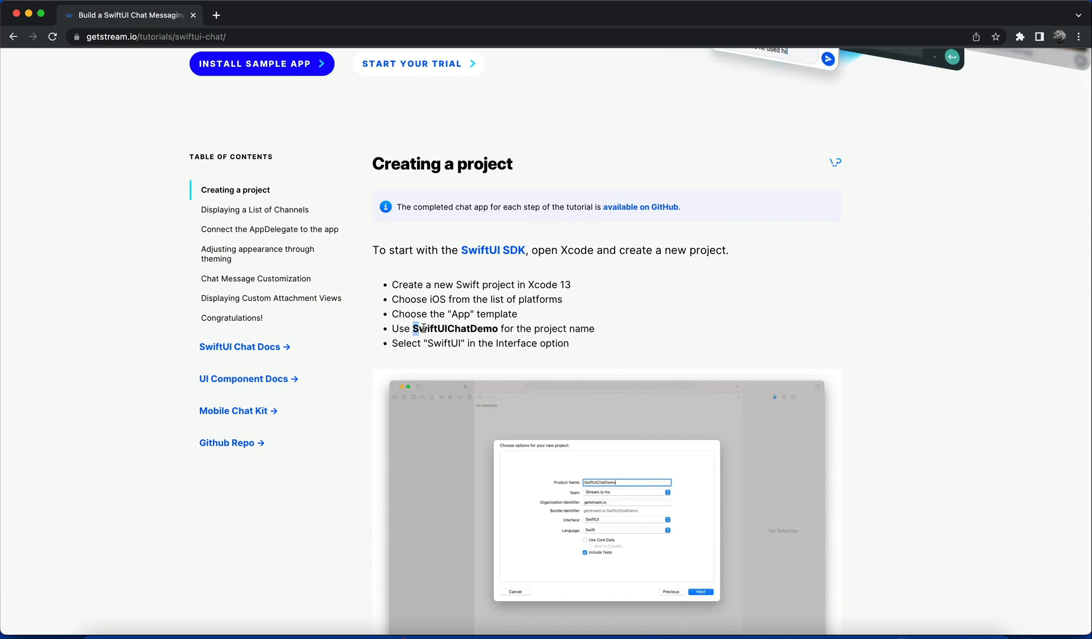
double_click(455, 328)
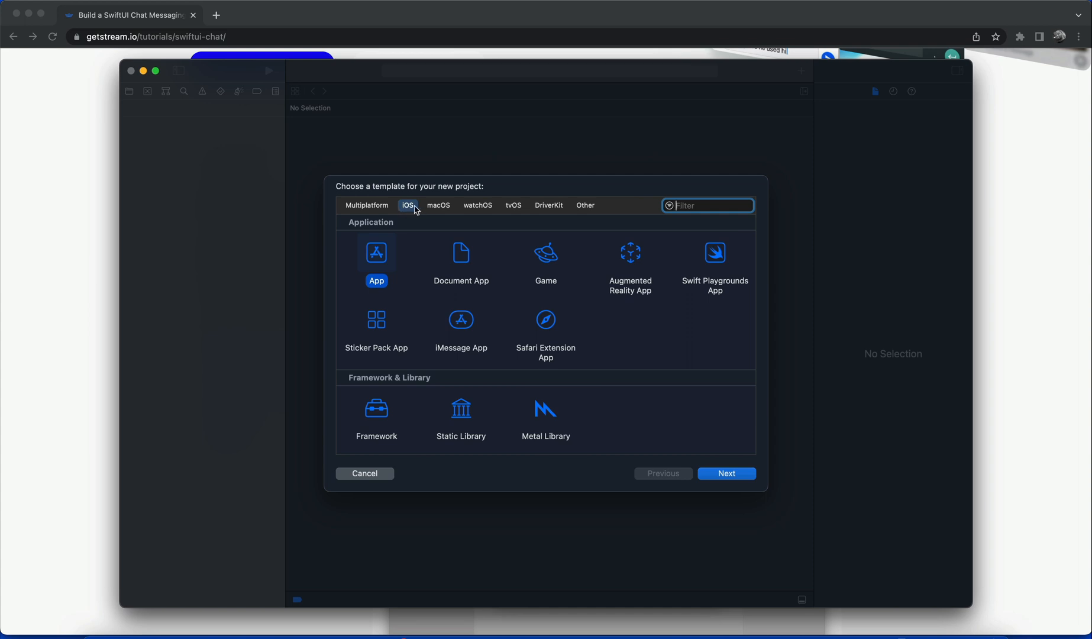
mouse_move(604, 379)
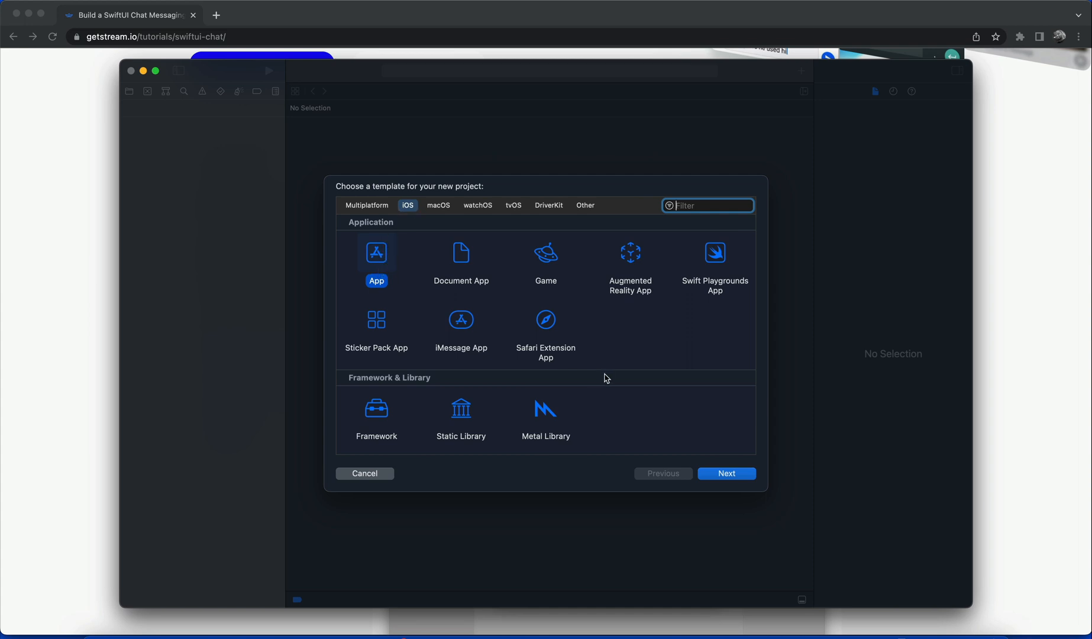
Create a new iOS App project named SwiftUIChatDemo saved in Downloads
click(725, 473)
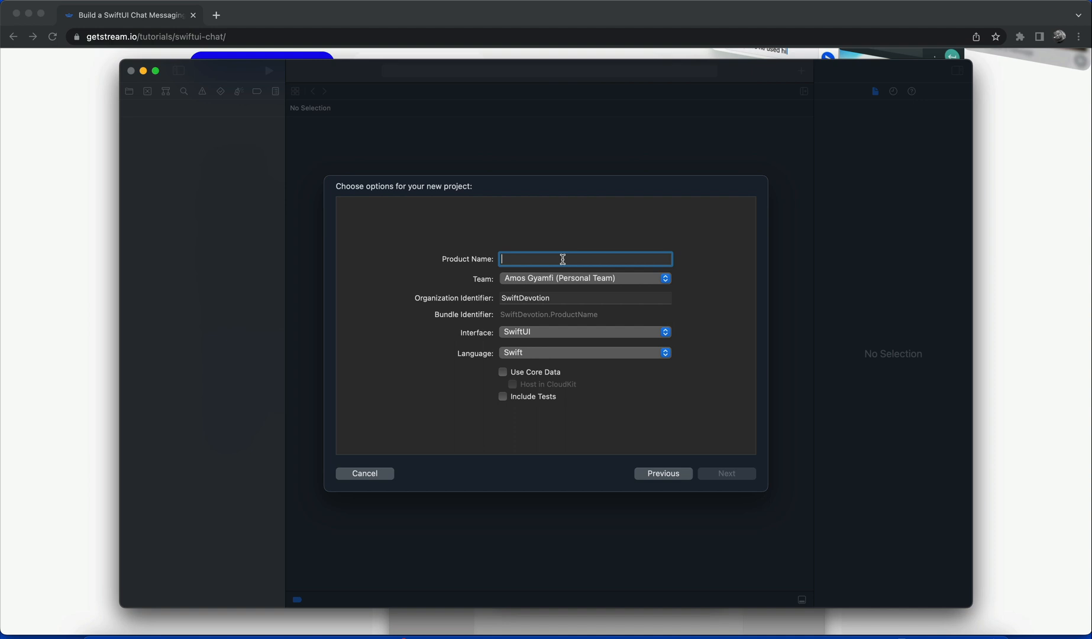
mouse_move(585, 258)
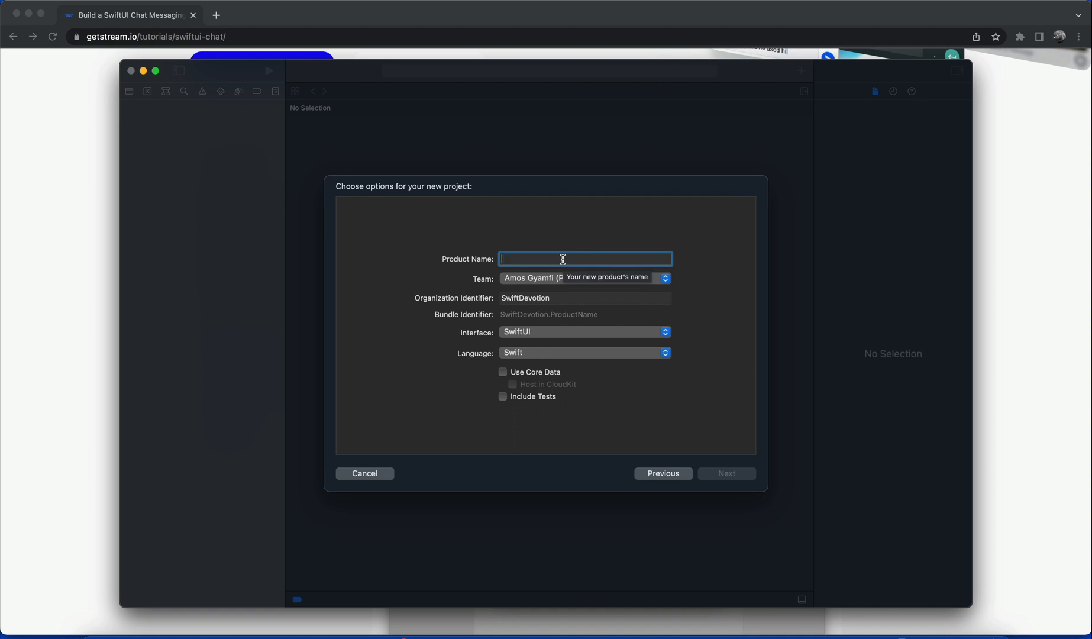
text(SwiftUIChatDemo)
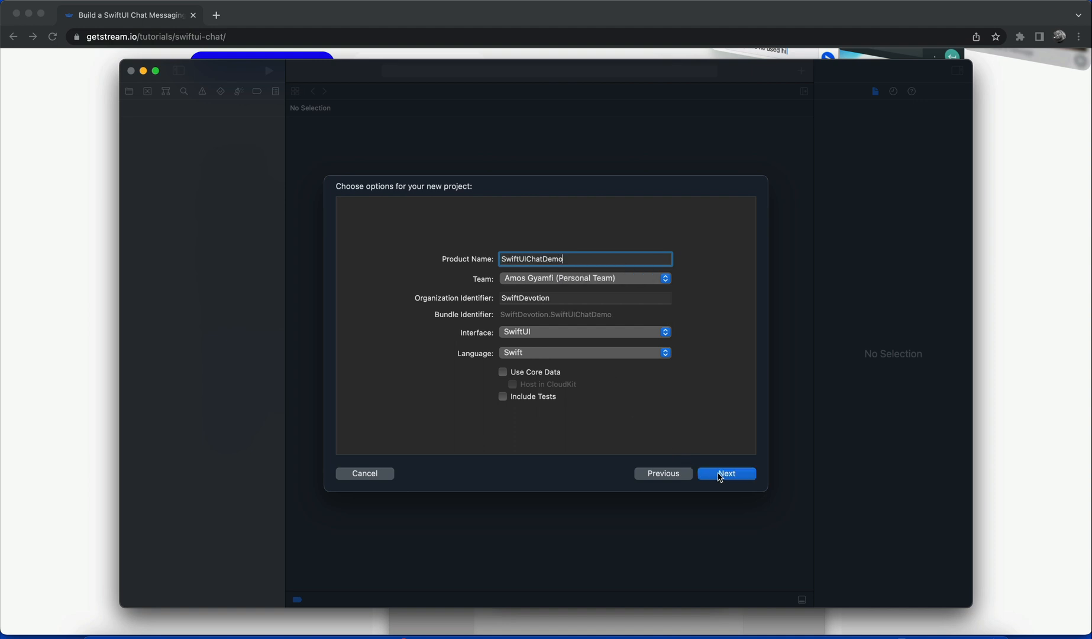
click(726, 474)
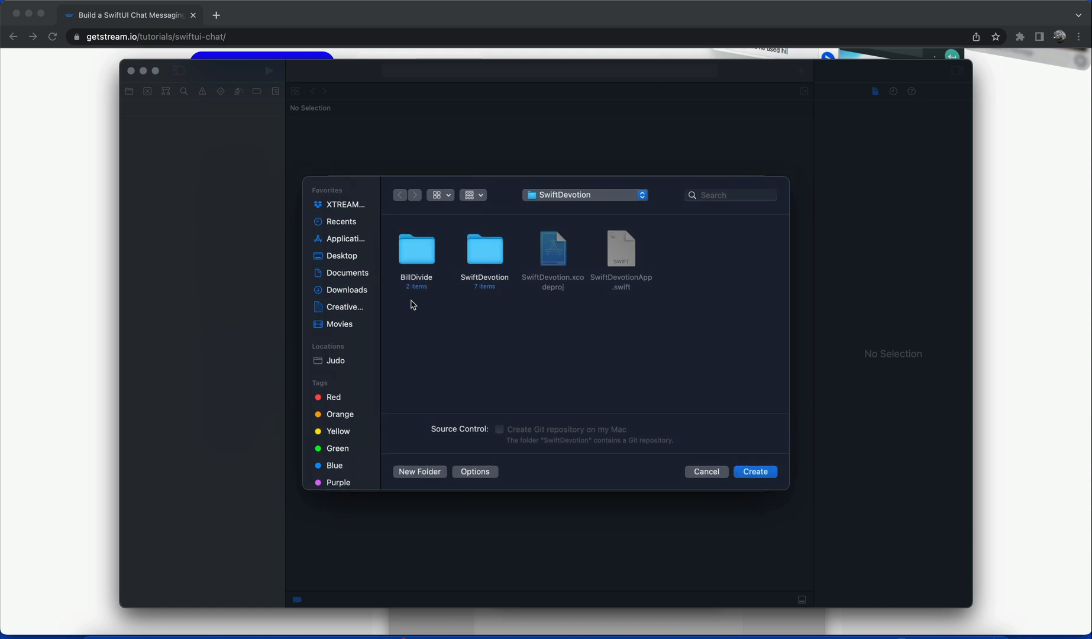
click(346, 290)
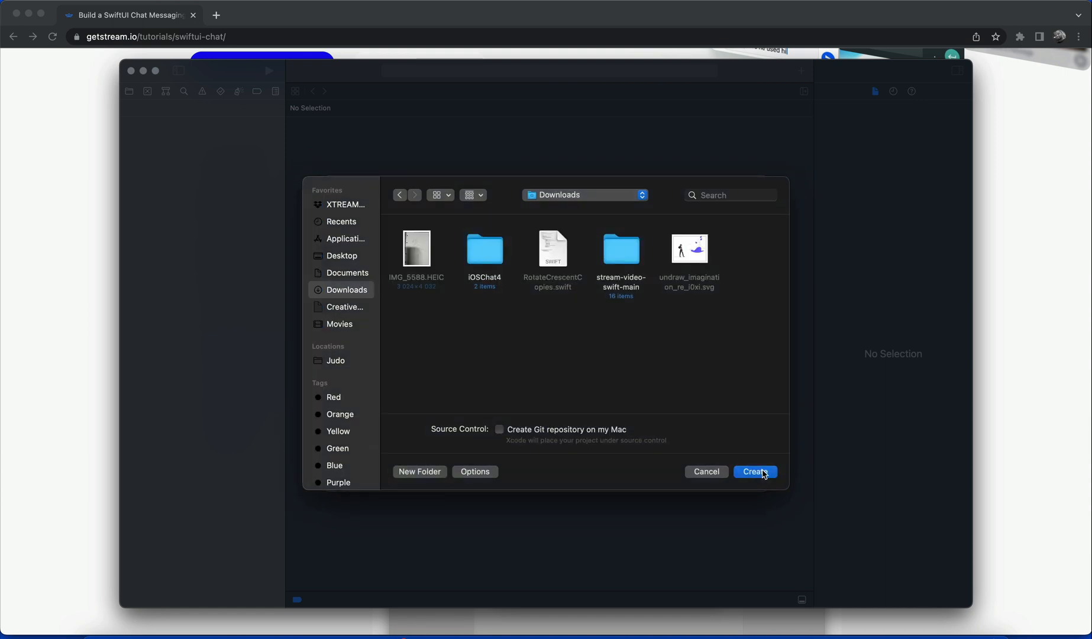
click(754, 471)
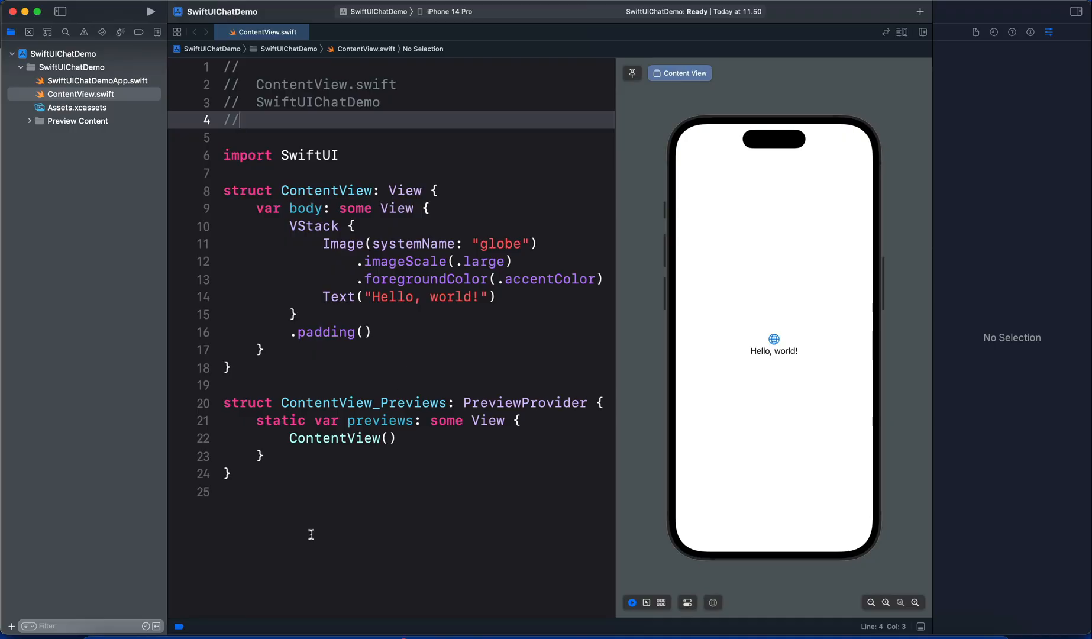
Return to the tutorial's Swift Package Manager step and select the stream-chat-swiftui package URL
click(164, 618)
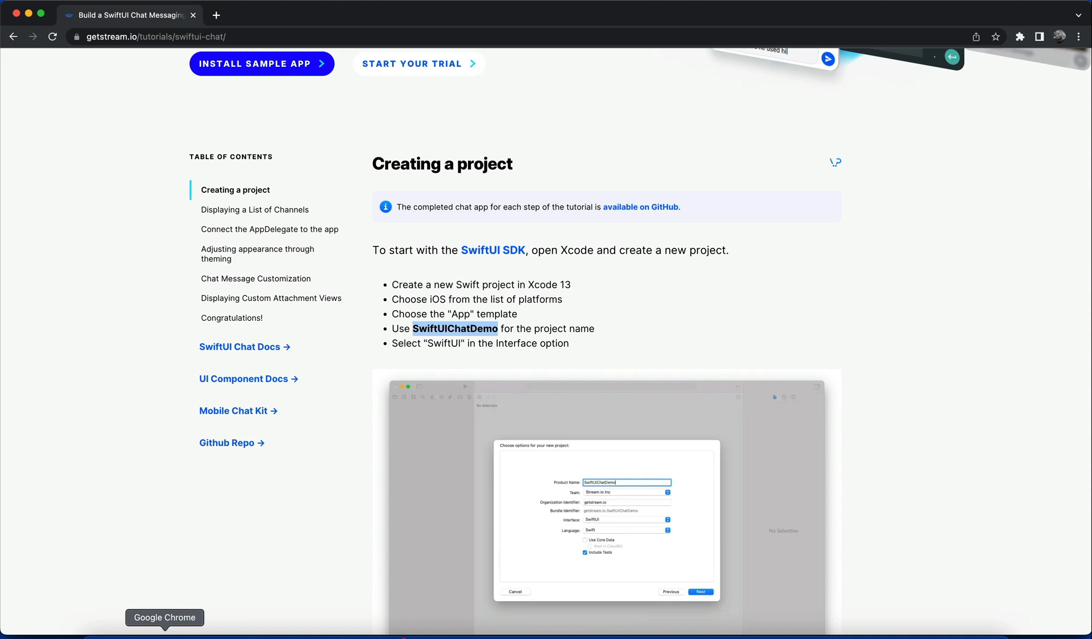
scroll(down, 3)
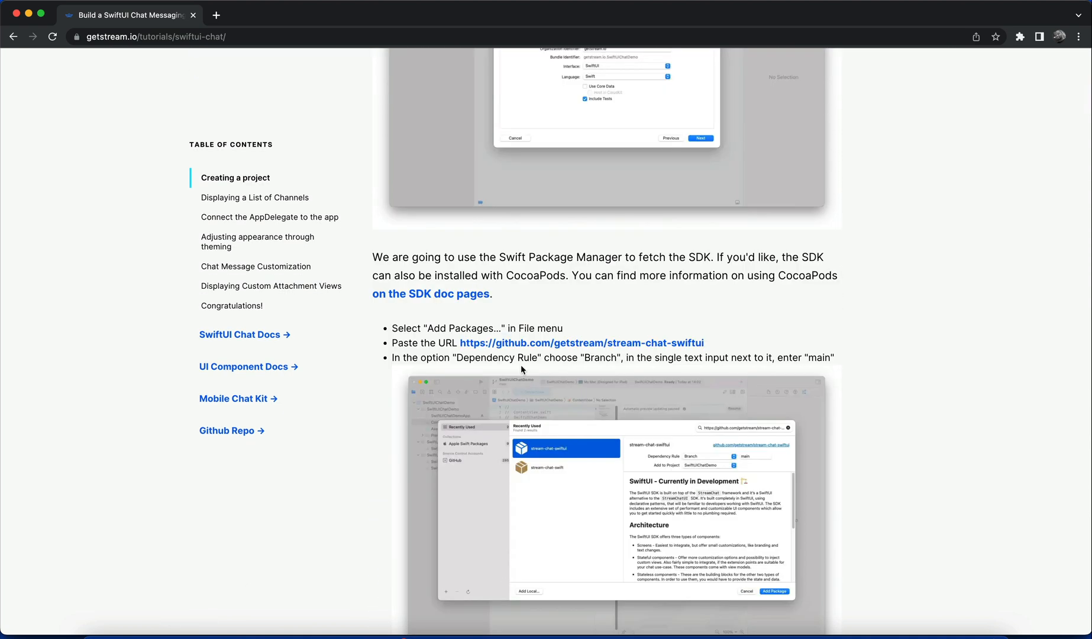
mouse_move(719, 351)
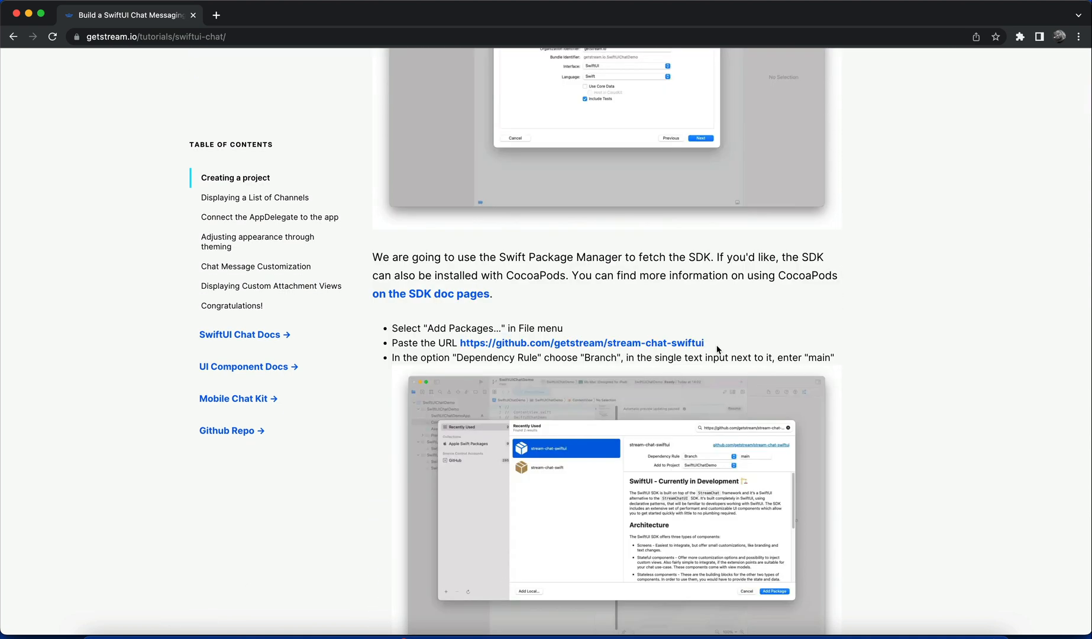
double_click(582, 342)
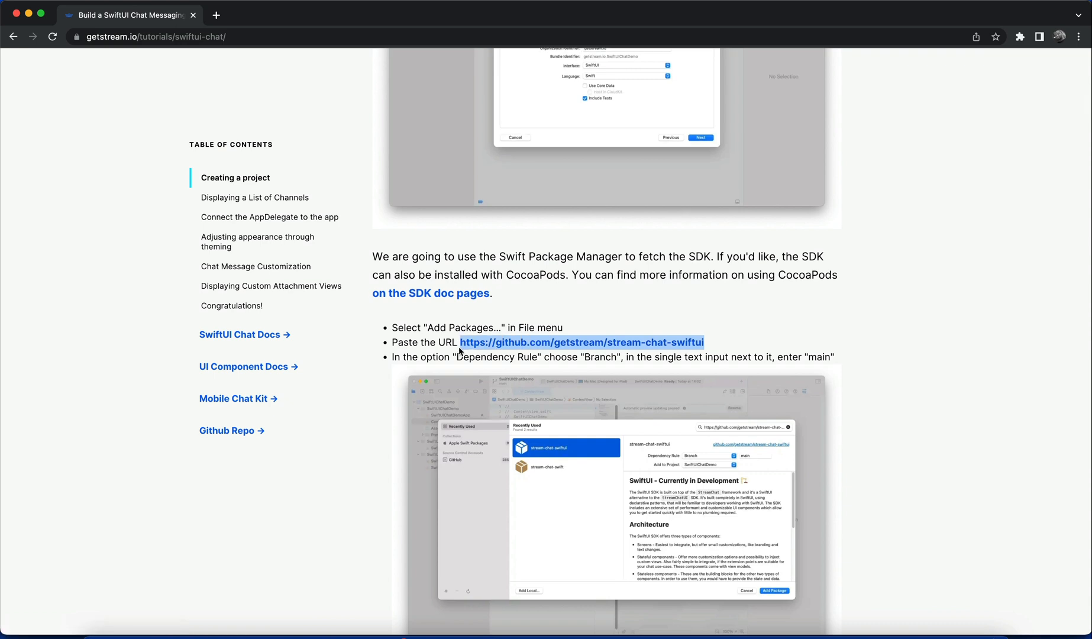
click(582, 342)
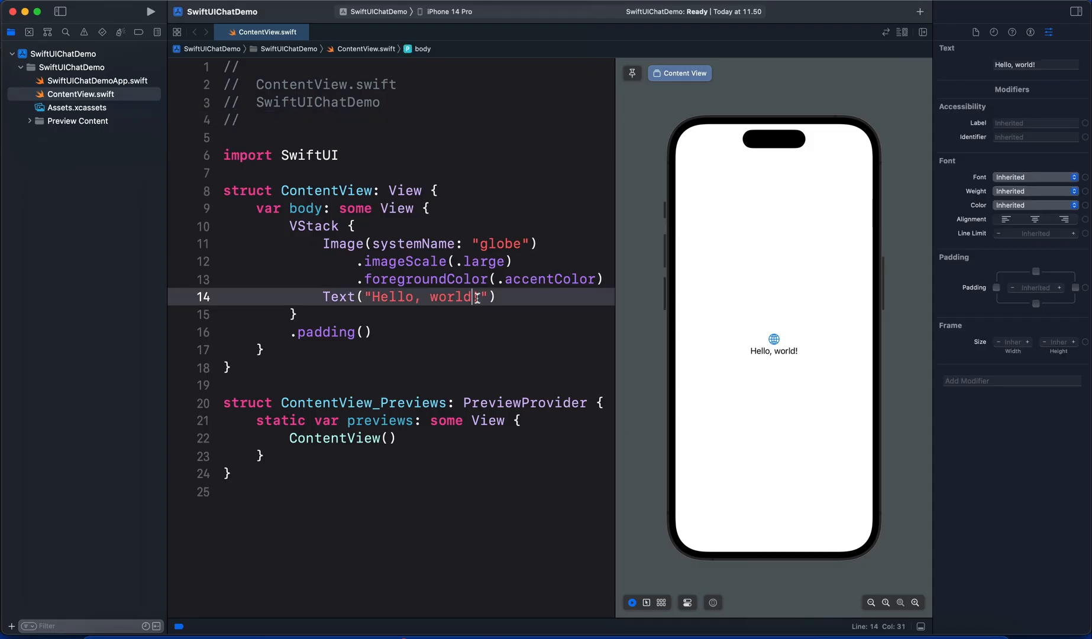
Add the stream-chat-swiftui package and its StreamChatSwiftUI library to SwiftUIChatDemo
text(!)
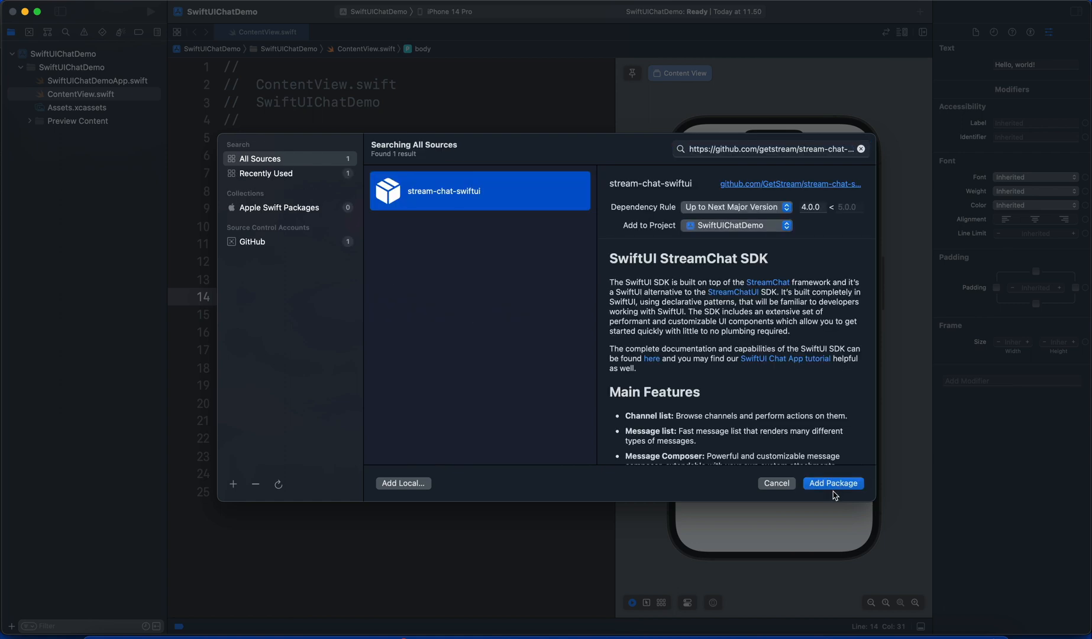
click(831, 483)
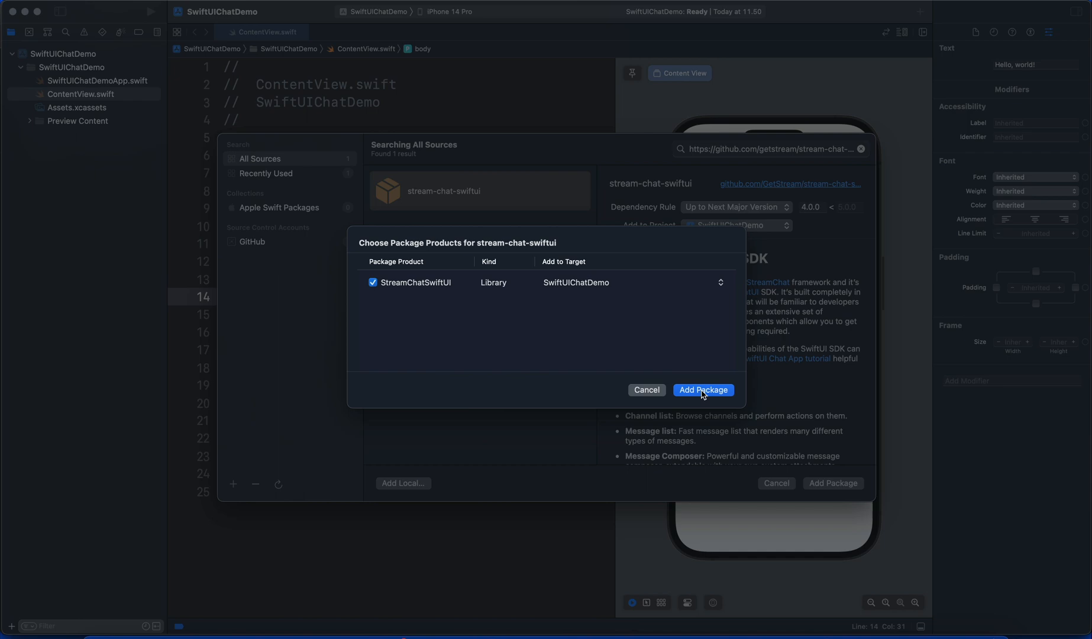
click(703, 390)
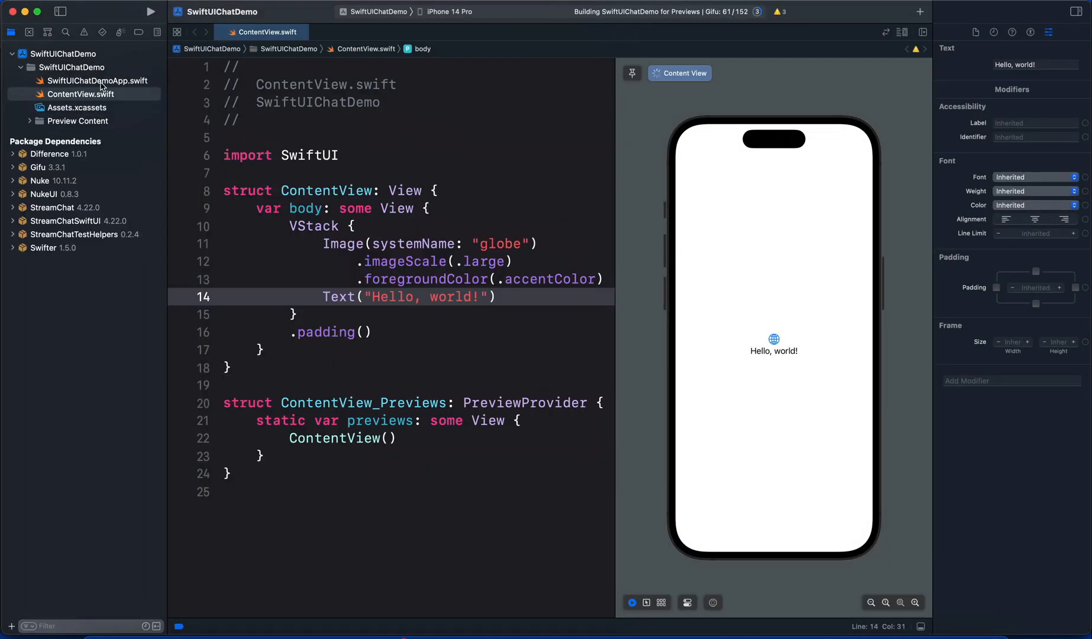
Browse SwiftUIChatDemoApp.swift, ContentView.swift and the Gifu package README
click(97, 80)
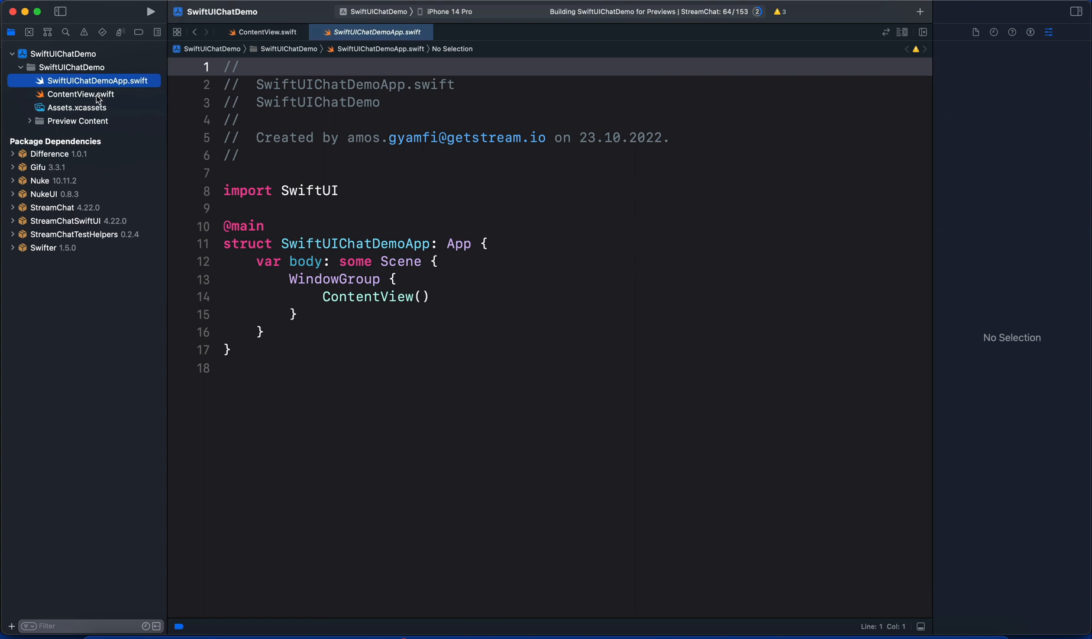
click(266, 32)
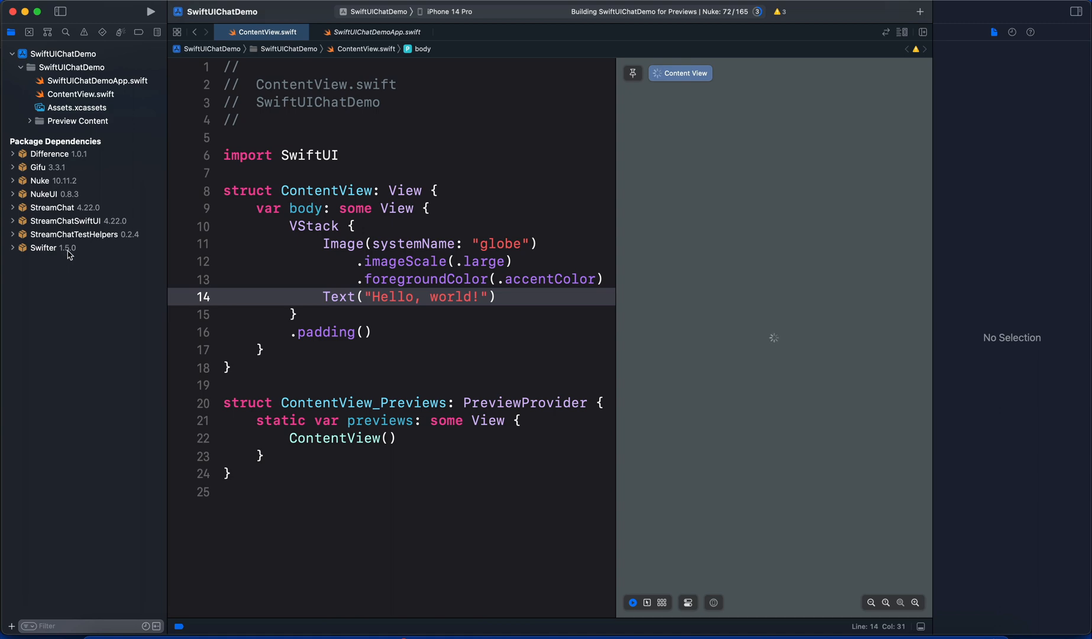
click(40, 167)
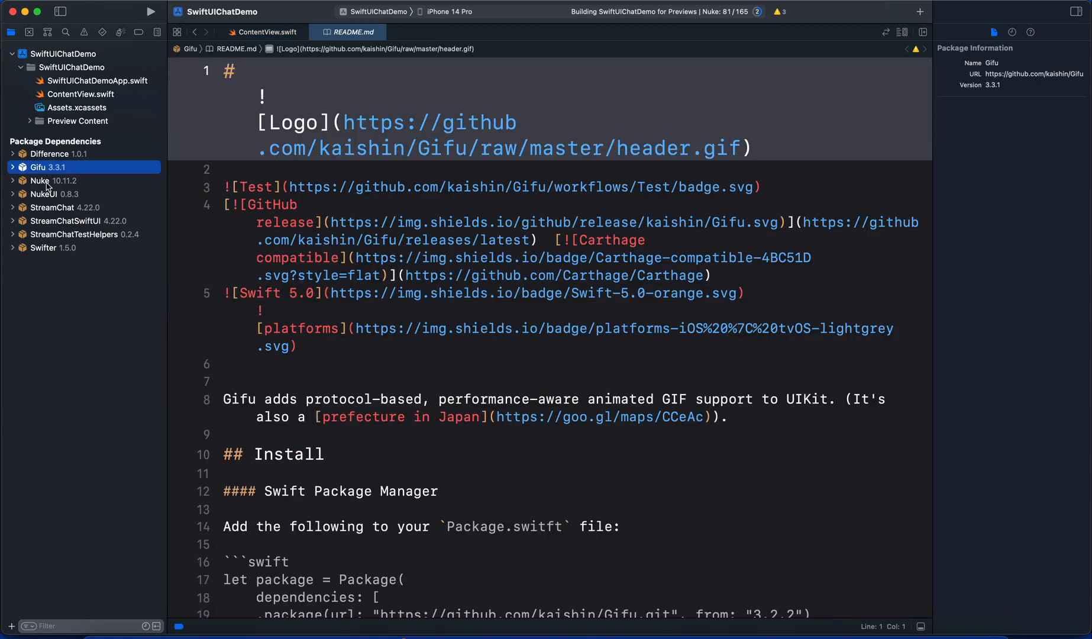
click(80, 94)
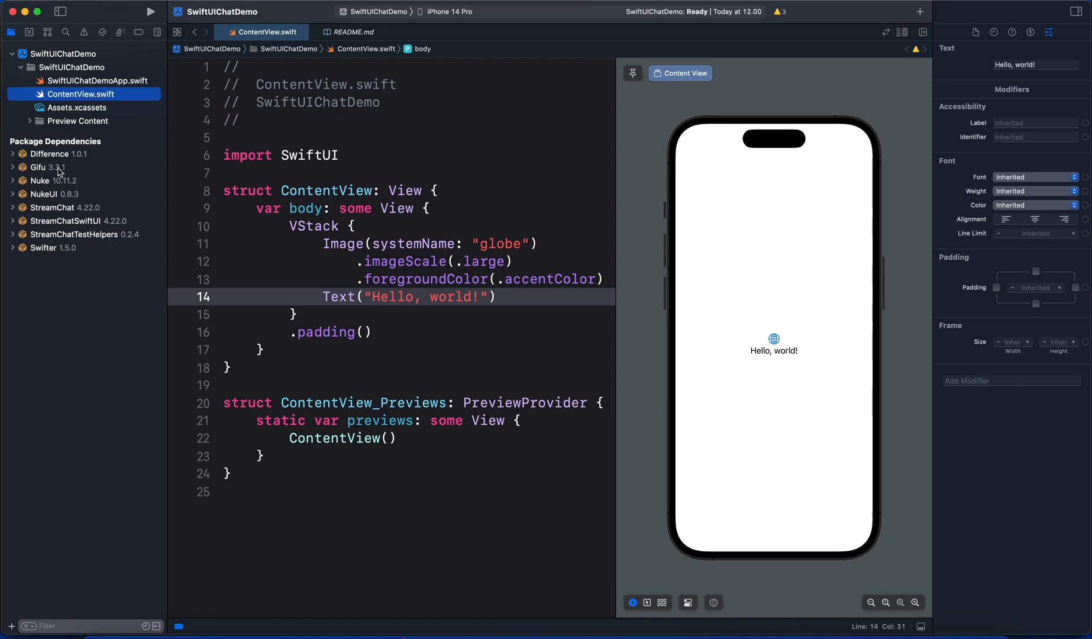
click(40, 166)
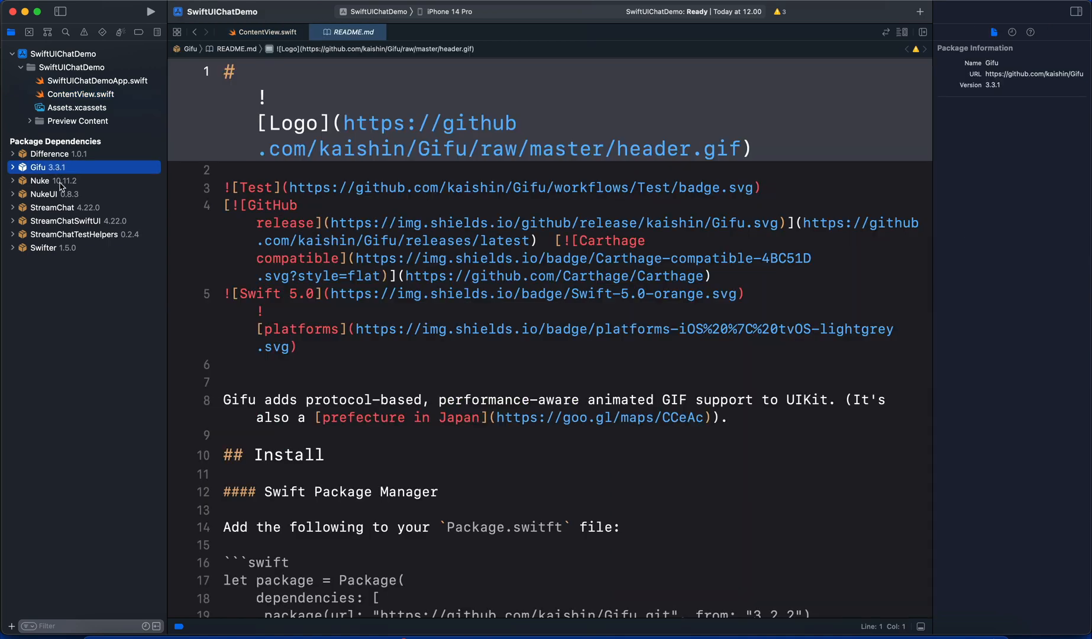
View the READMEs of Nuke, NukeUI, StreamChat and StreamChatSwiftUI package dependencies
click(40, 181)
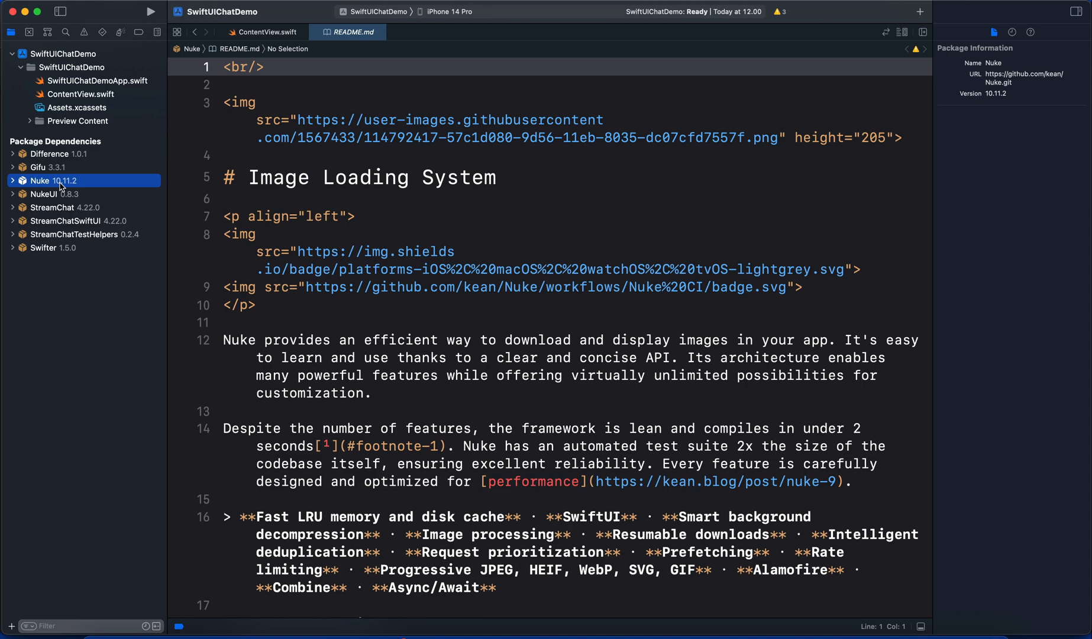
click(48, 194)
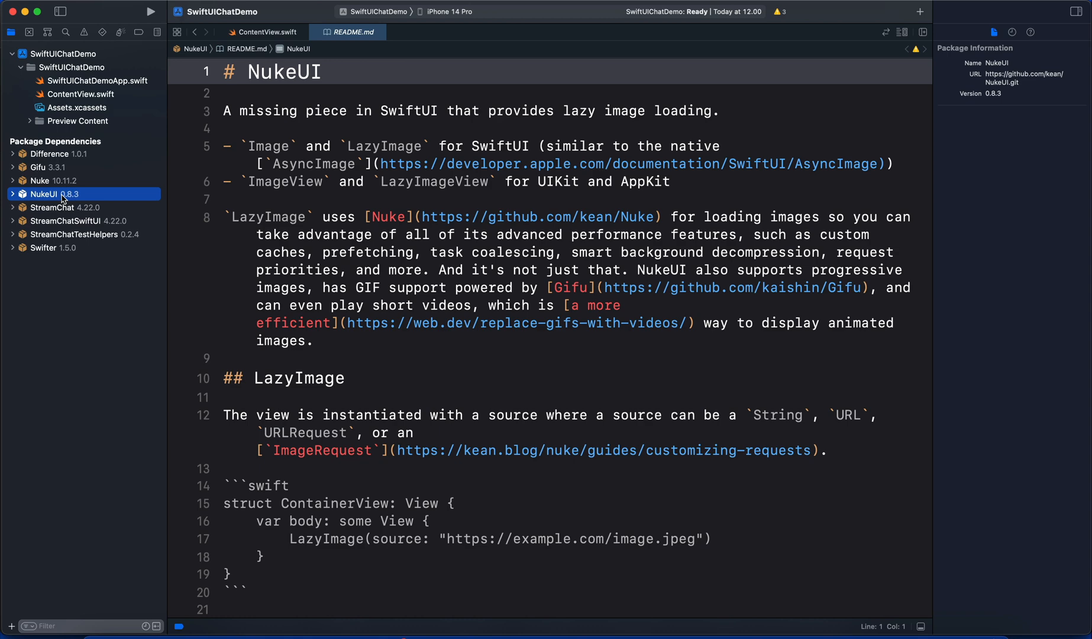
click(63, 208)
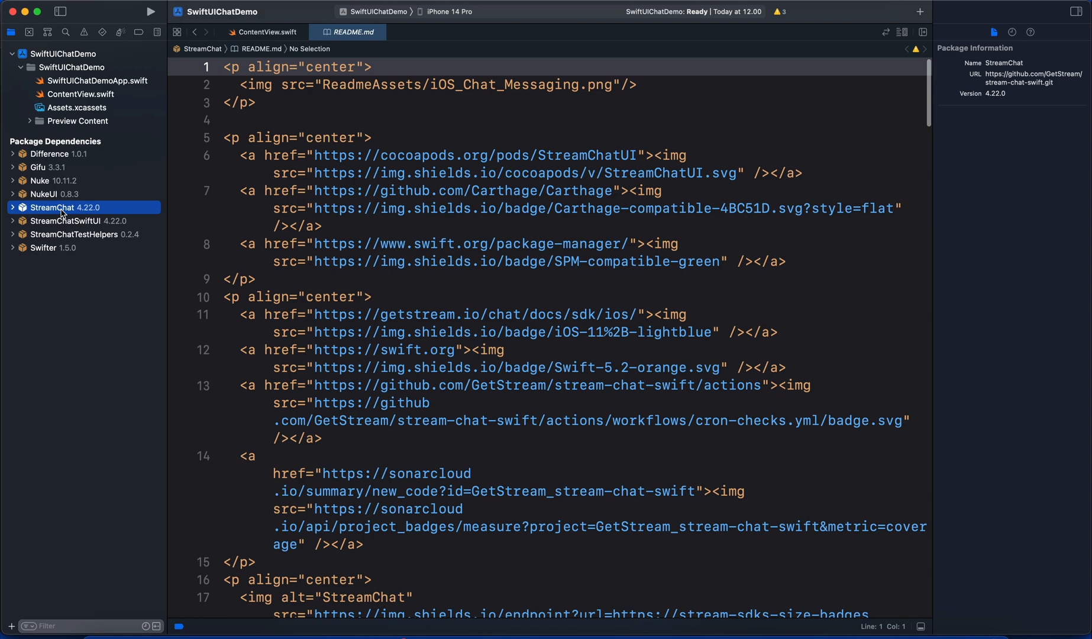
click(67, 221)
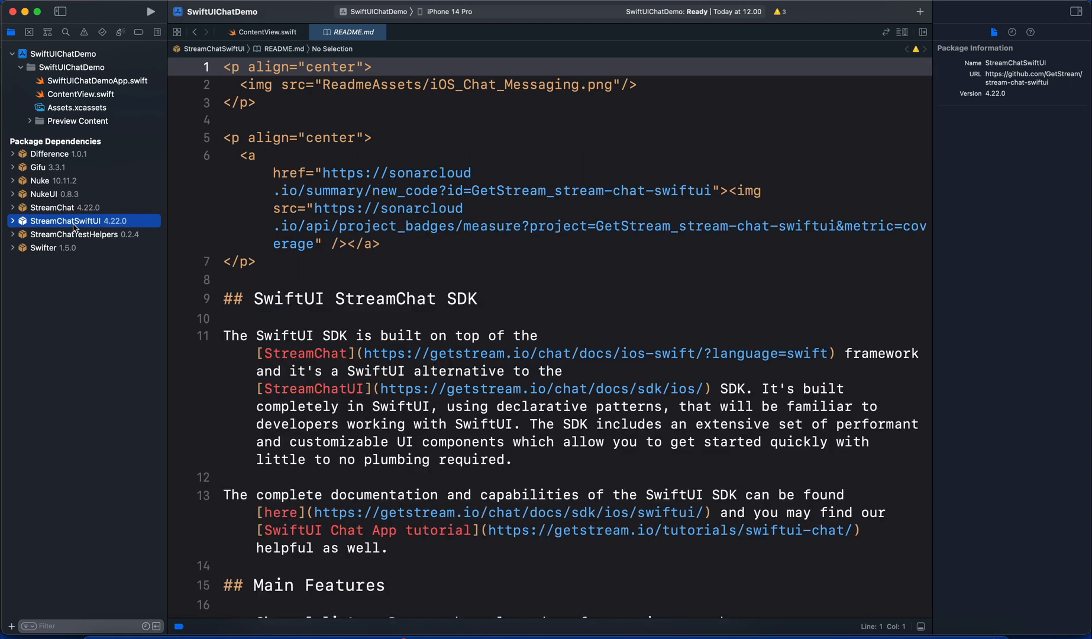
mouse_move(331, 431)
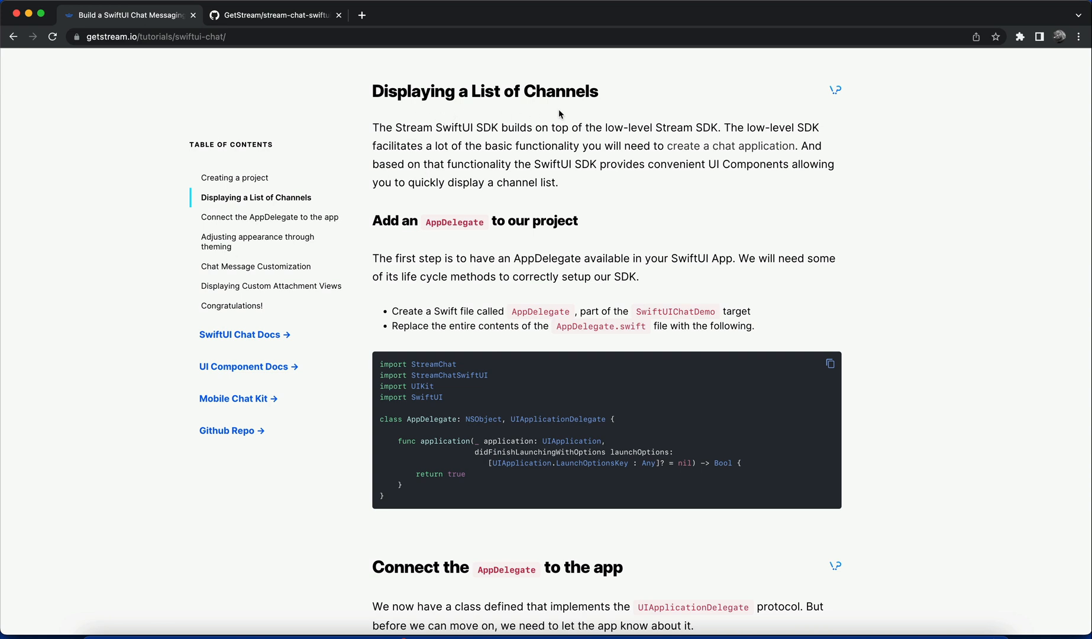
mouse_move(582, 120)
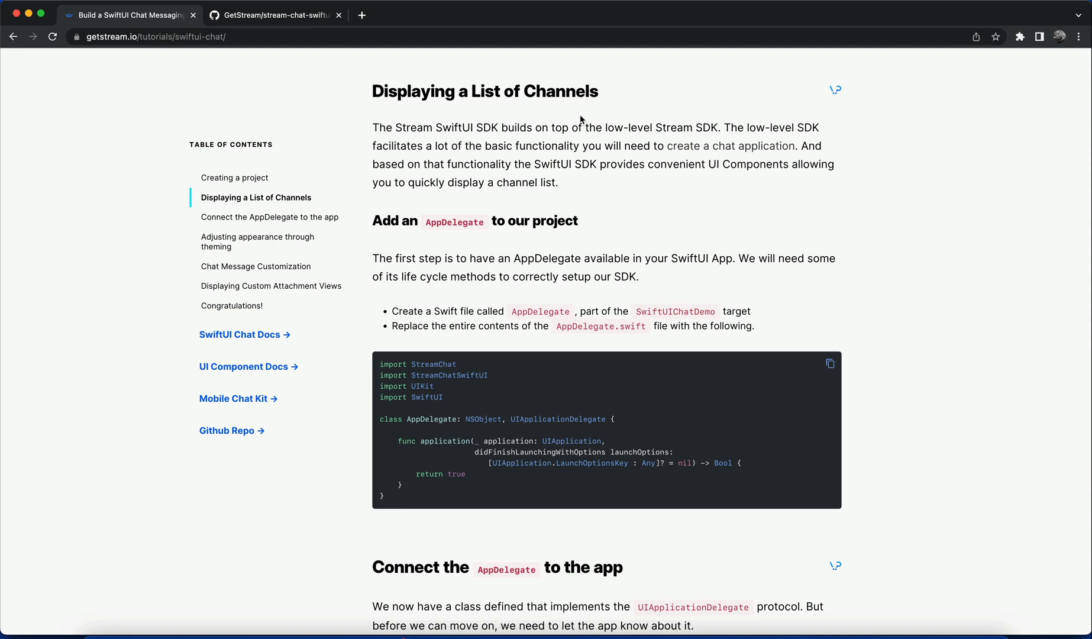
Scroll the tutorial to the 'Add an AppDelegate to our project' section
scroll(down, 3)
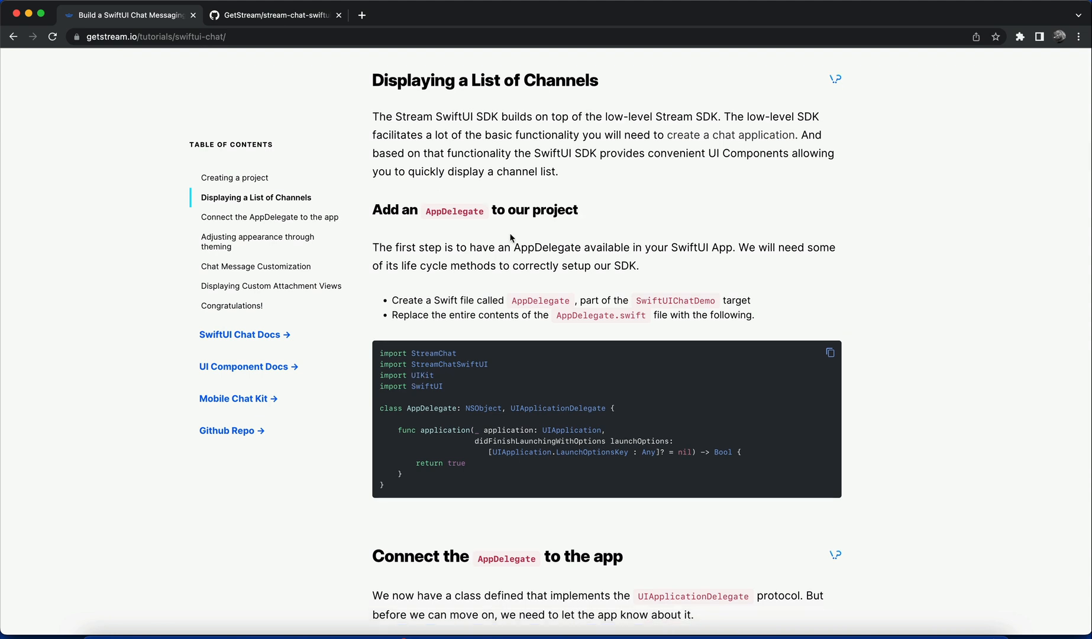
double_click(436, 210)
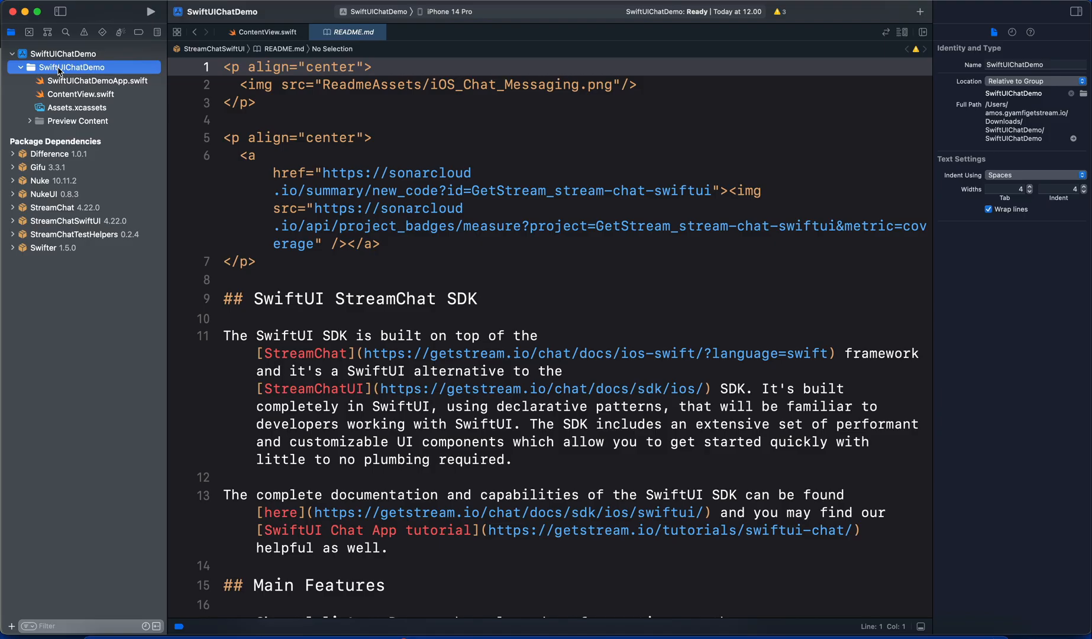
Create a new AppDelegate.swift file in the SwiftUIChatDemo group and focus it for editing
right_click(70, 68)
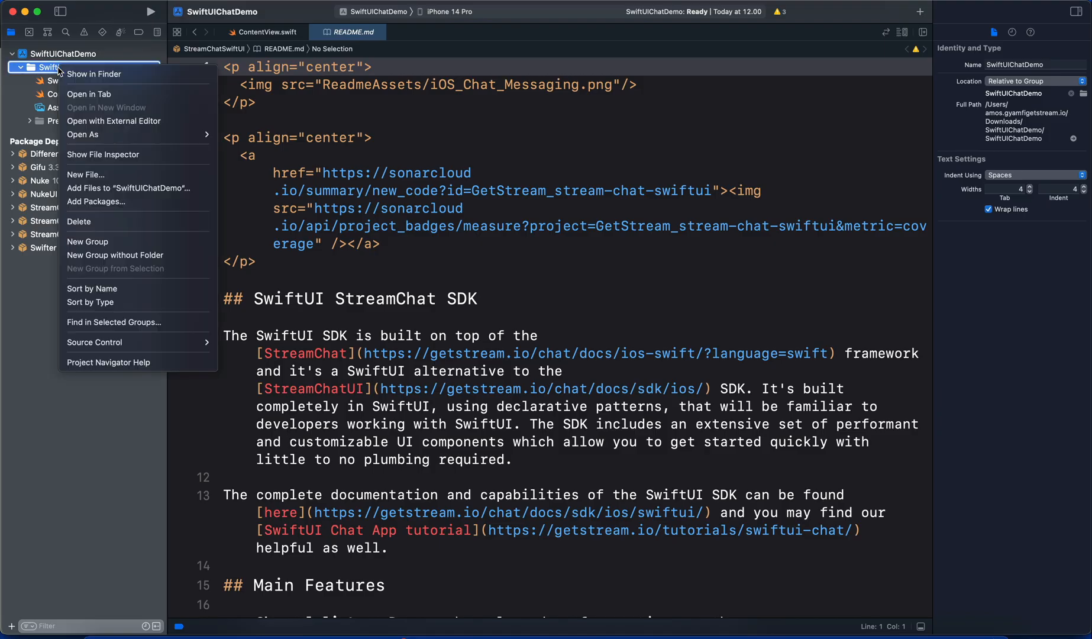
mouse_move(85, 175)
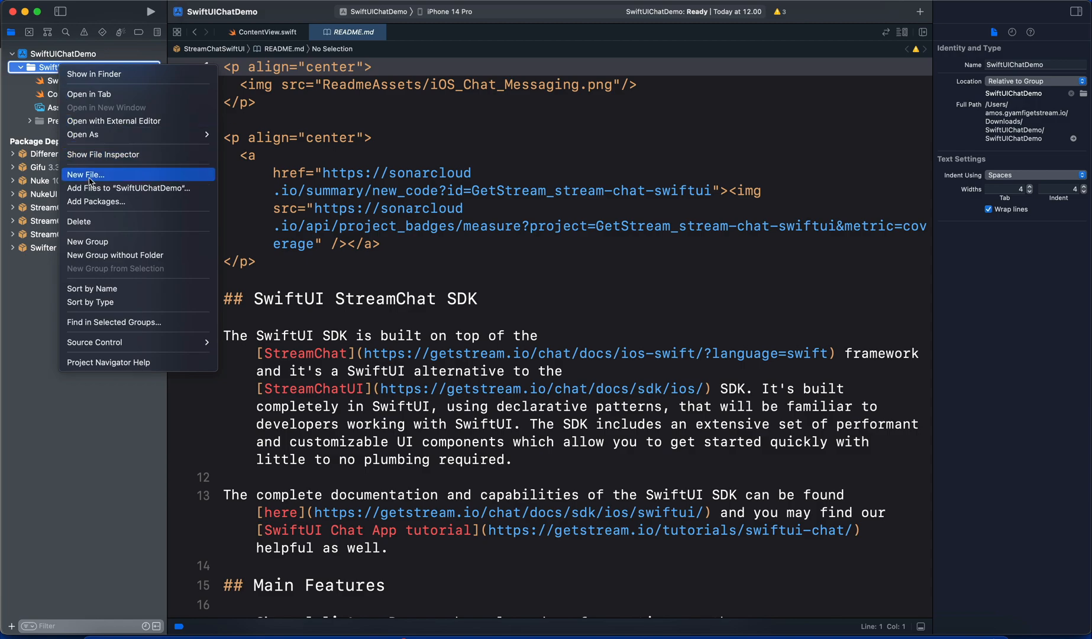
click(85, 174)
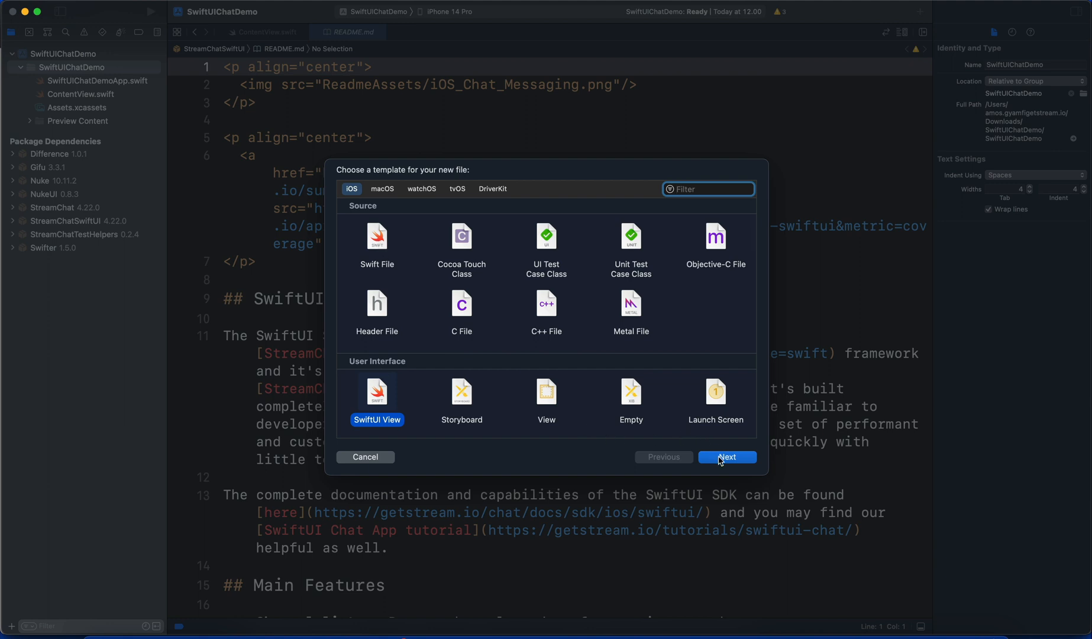
click(727, 457)
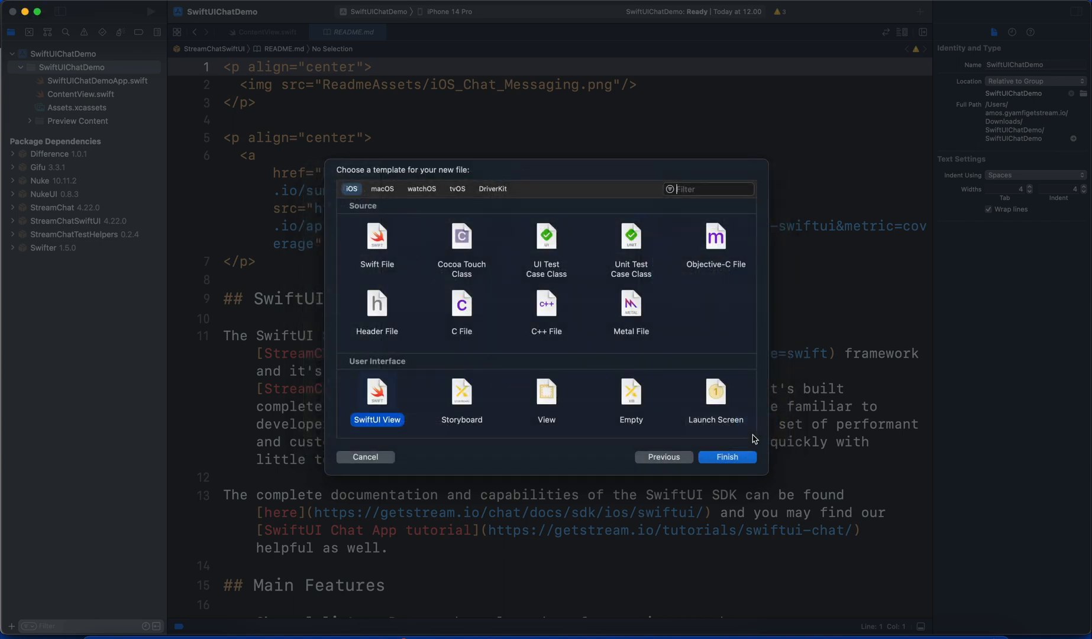
click(727, 456)
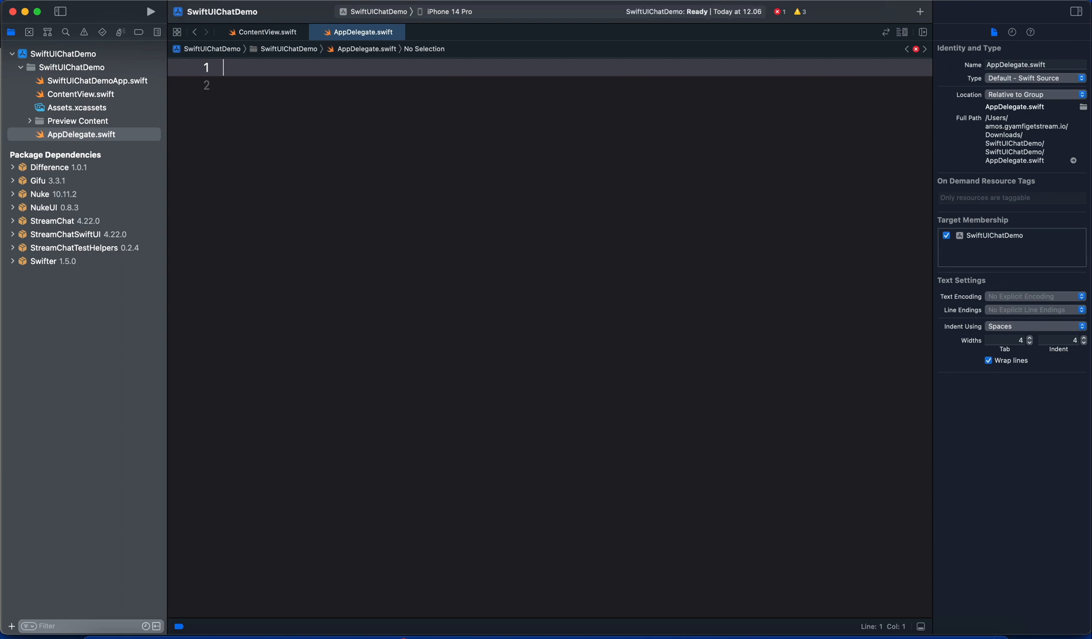
click(164, 618)
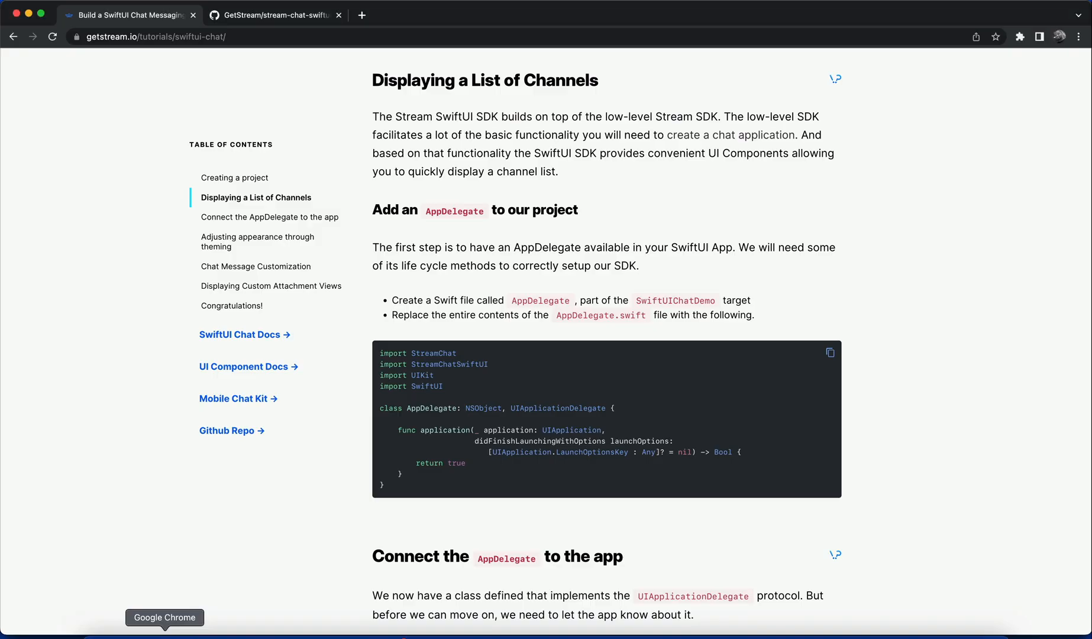
mouse_move(430, 518)
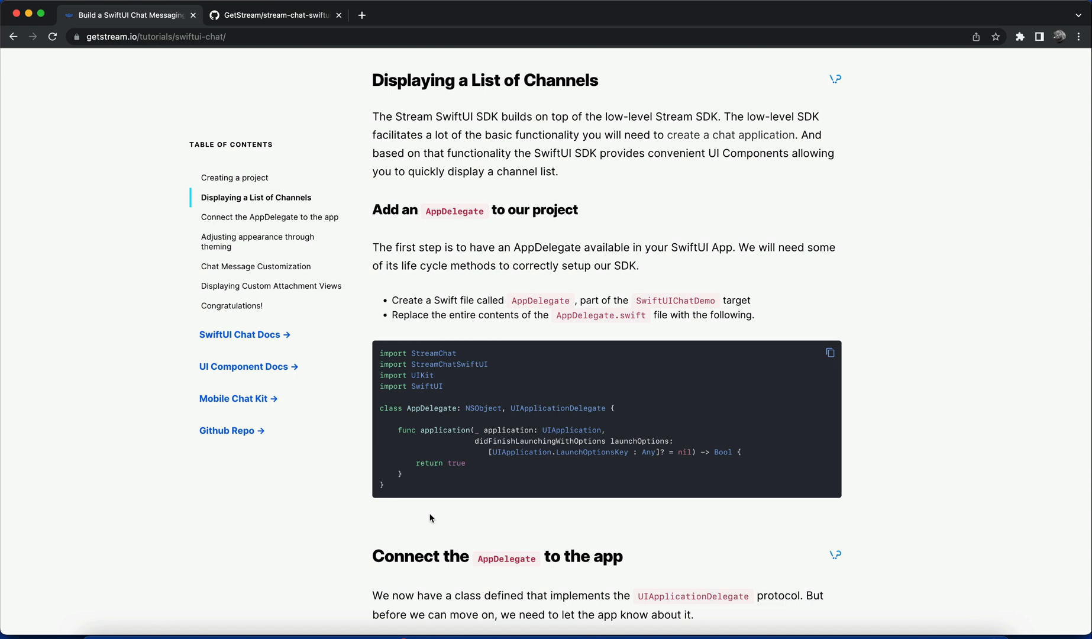
mouse_move(477, 297)
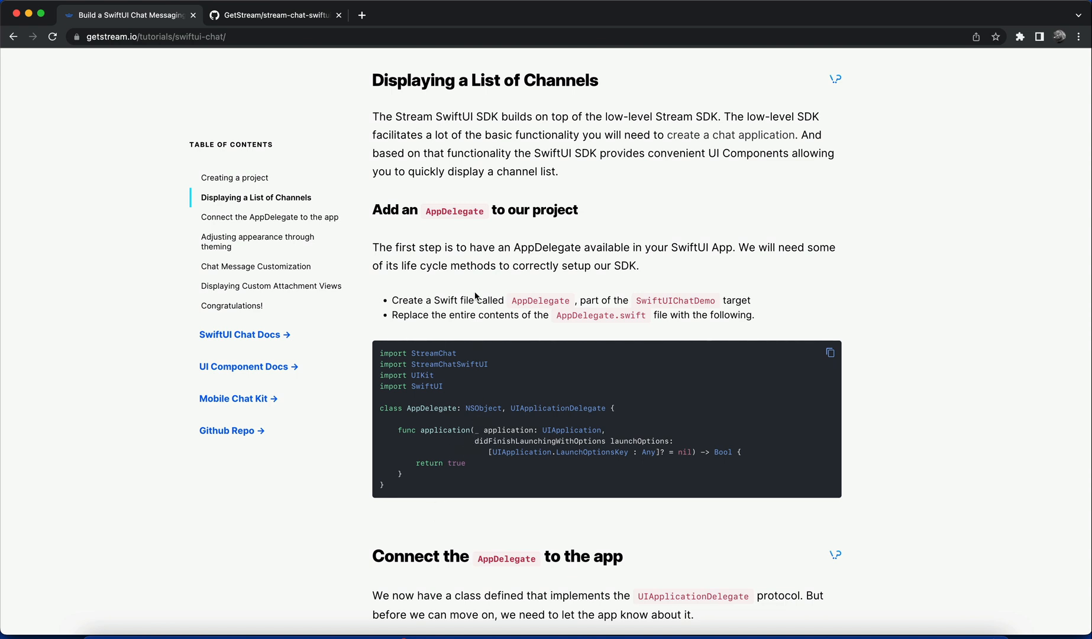
mouse_move(408, 354)
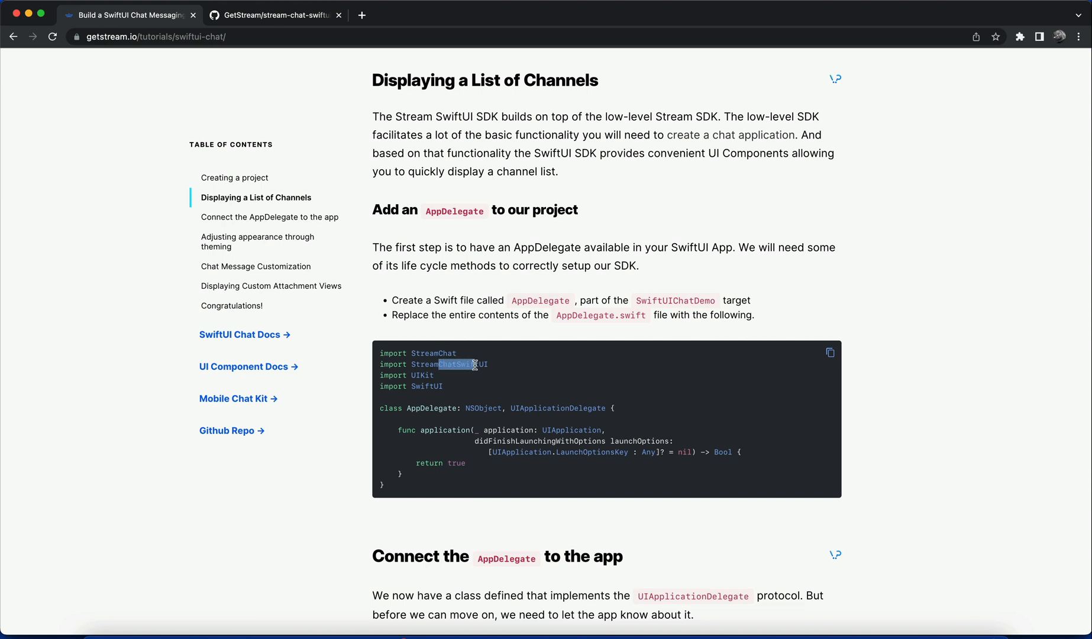
mouse_move(438, 384)
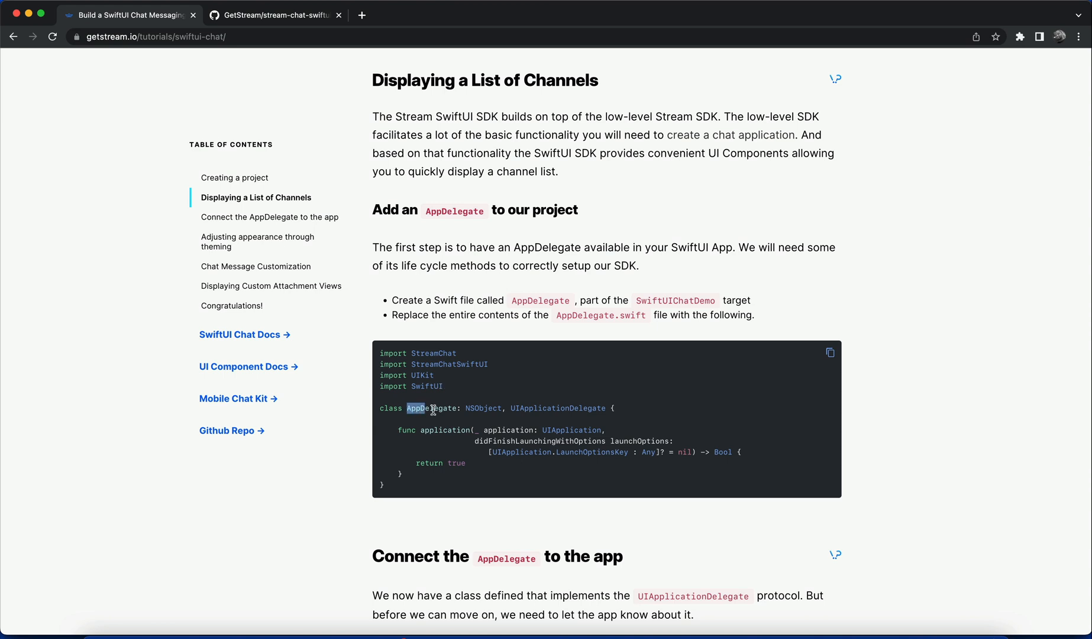
Review the tutorial's AppDelegate code and scroll to 'Connect the AppDelegate to the app'
double_click(425, 407)
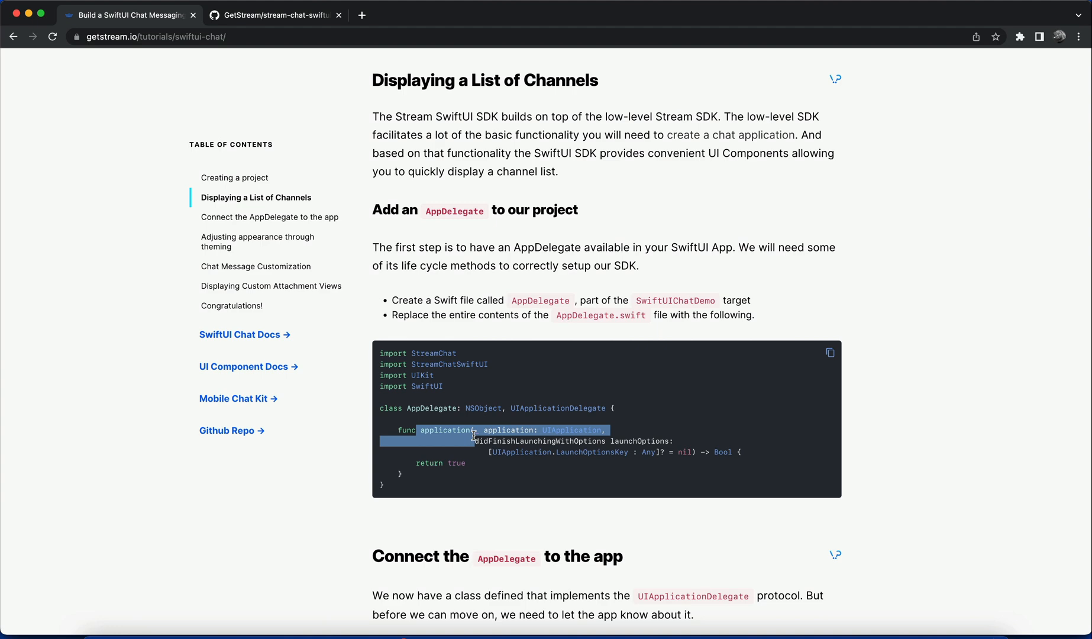
scroll(down, 3)
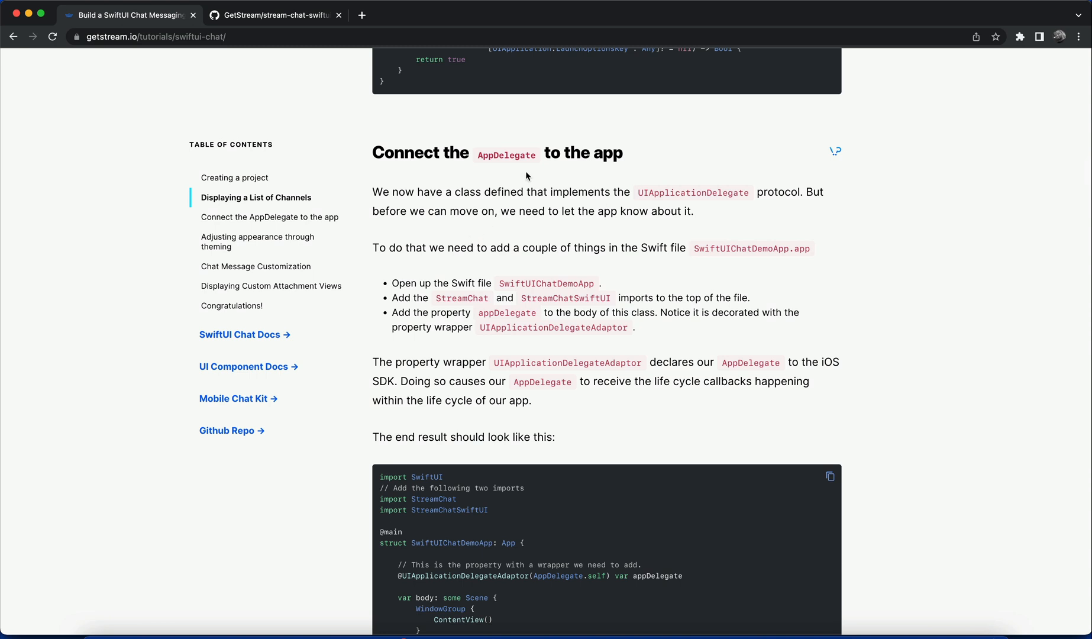
scroll(down, 3)
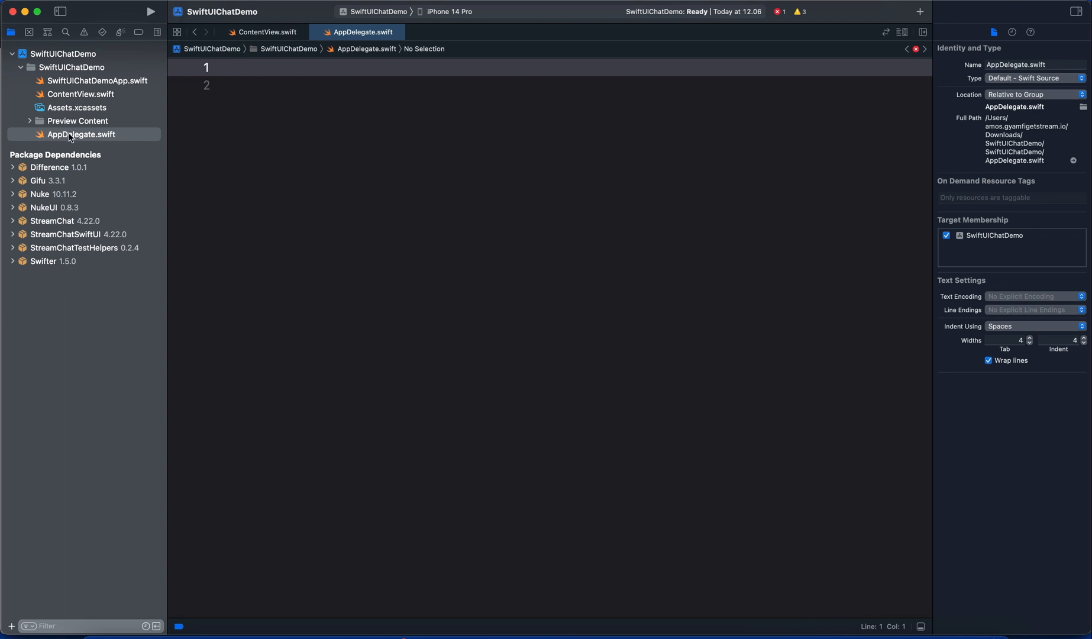
Show AppDelegate.swift, then SwiftUIChatDemoApp.swift and select its contents
click(97, 81)
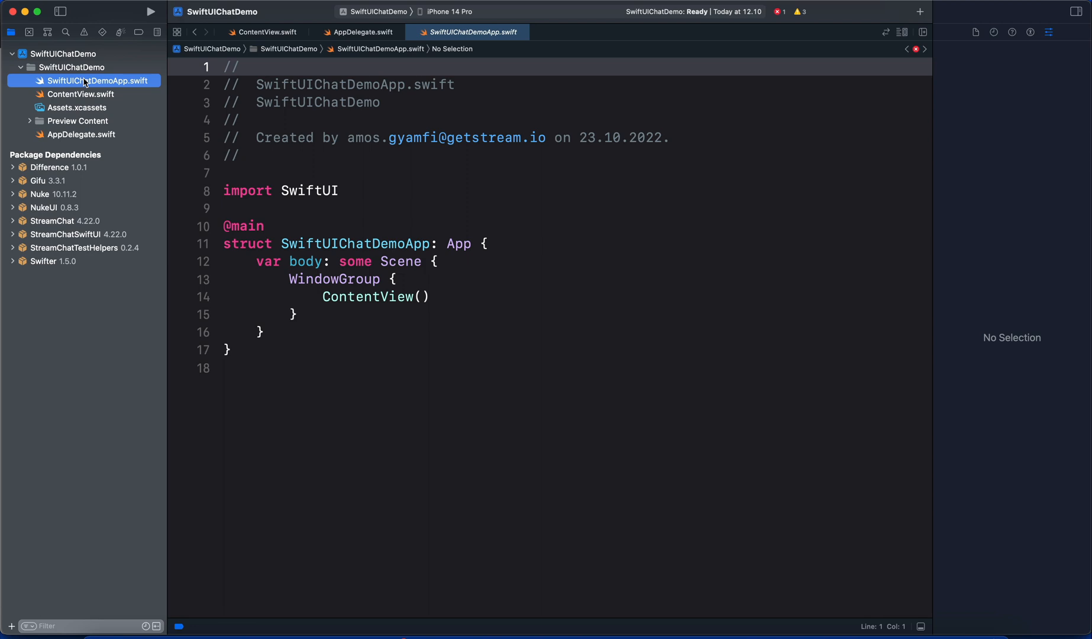
click(242, 155)
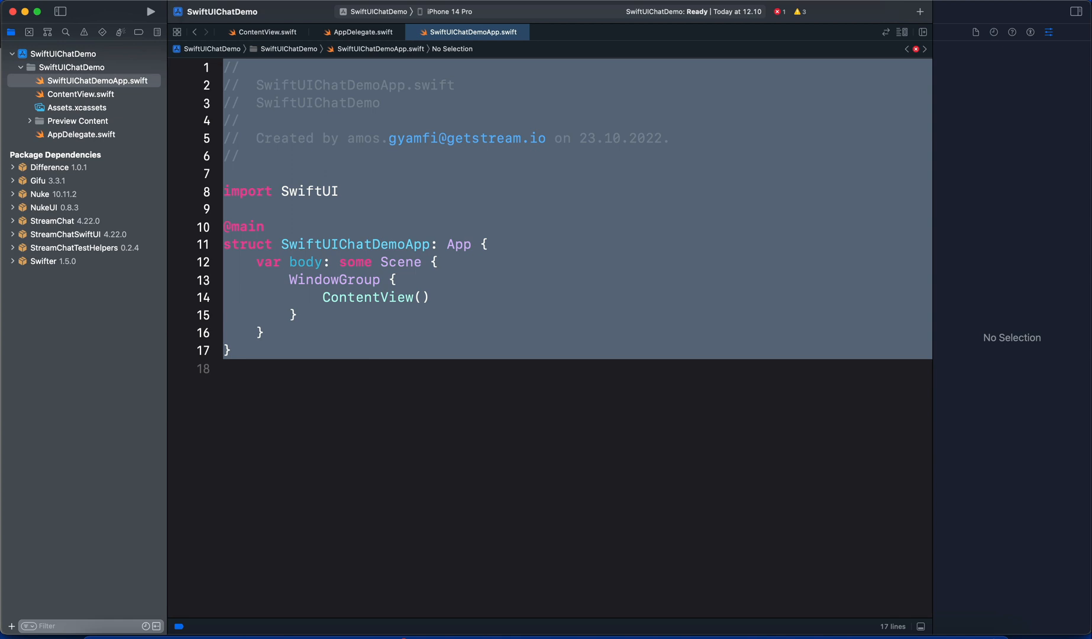
mouse_move(298, 268)
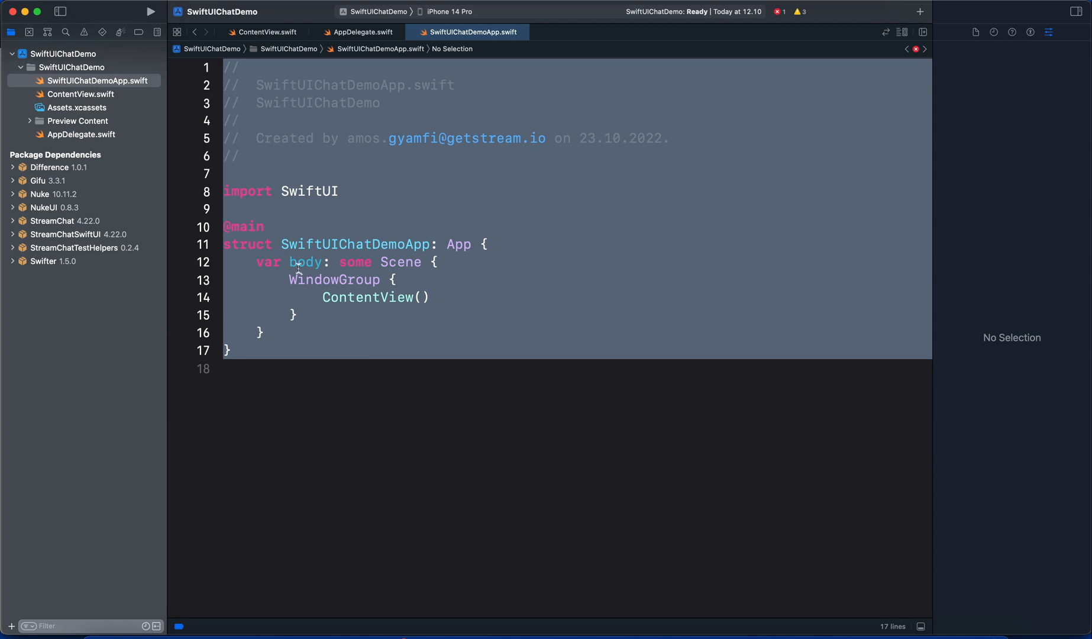
double_click(371, 297)
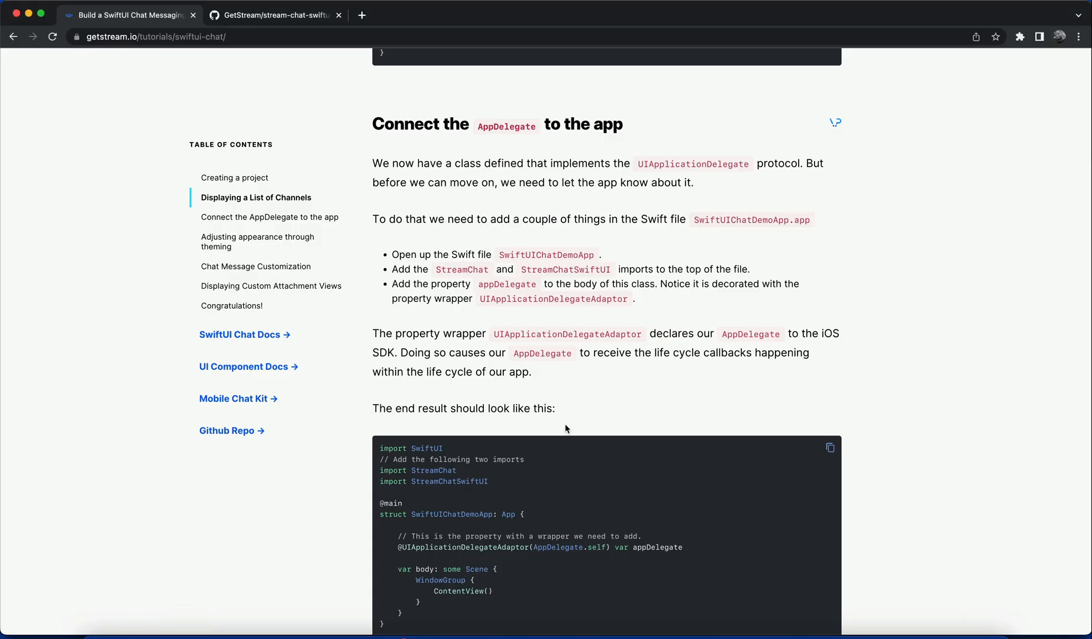
Scroll the tutorial through the StreamChat and ChatClient instances code to Connecting the user
scroll(down, 3)
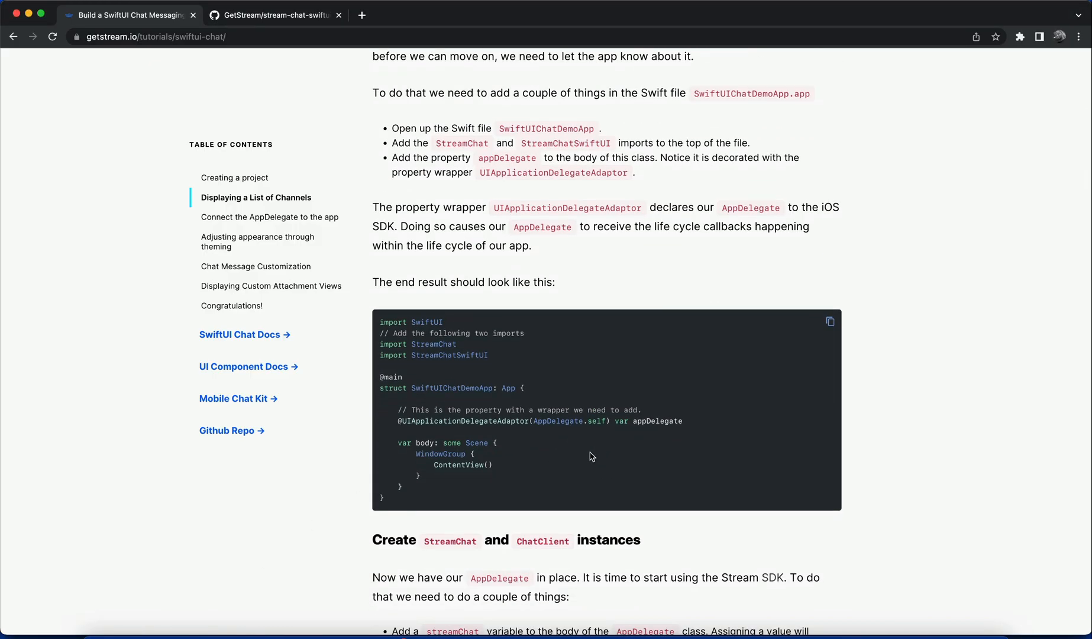
scroll(down, 3)
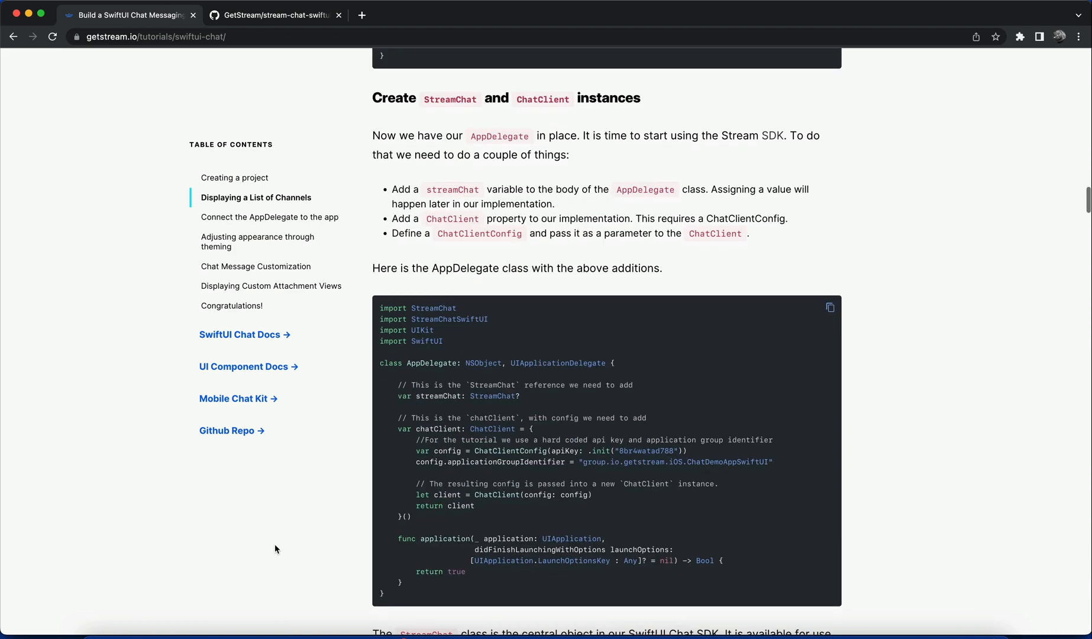
scroll(down, 3)
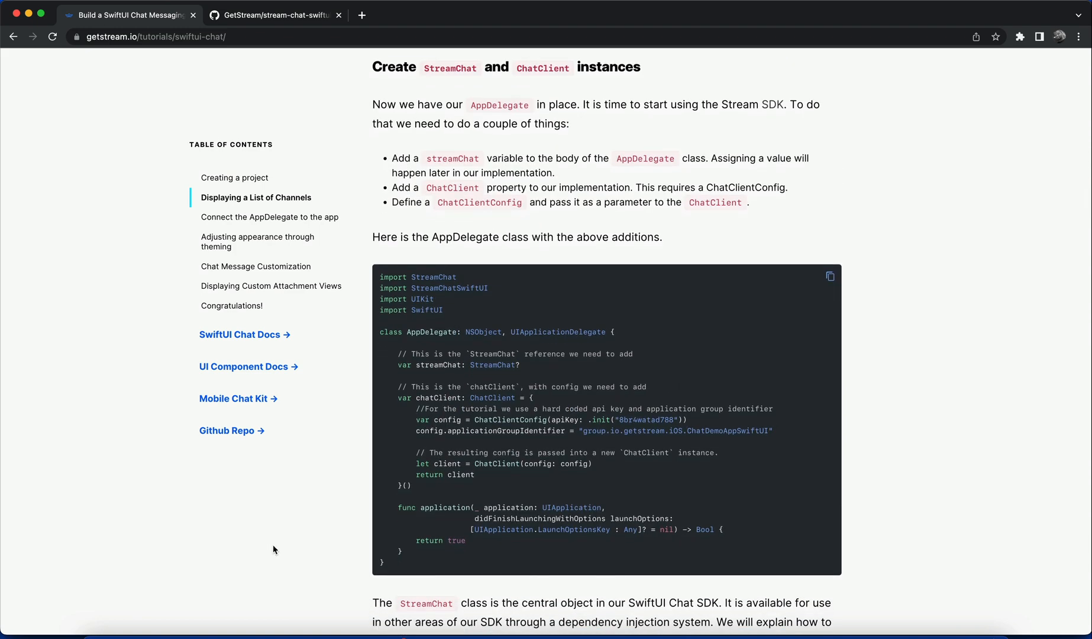
mouse_move(492, 82)
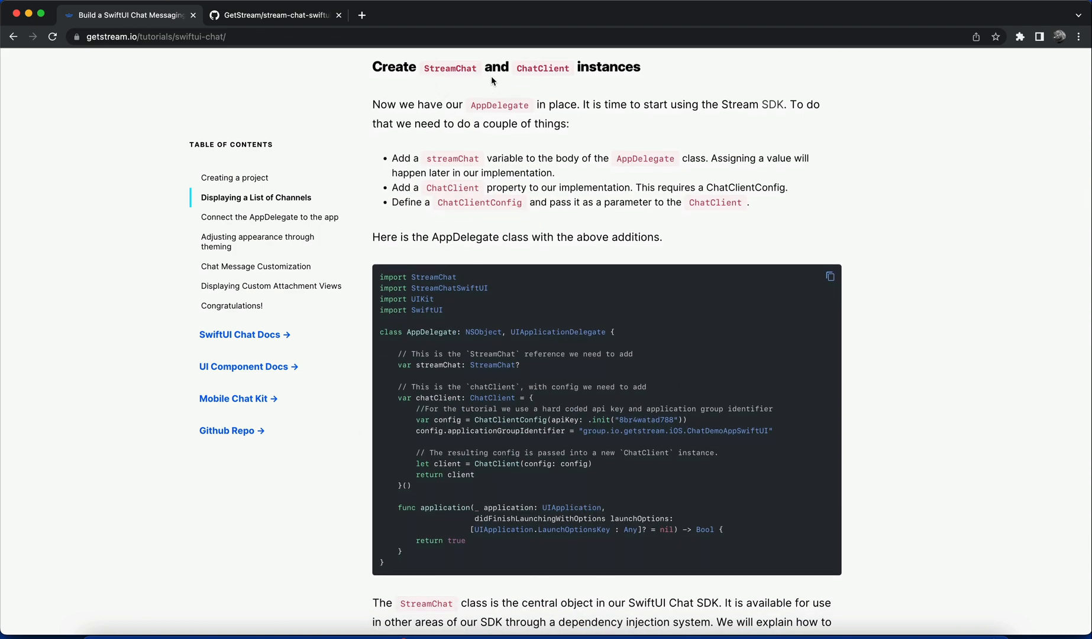
mouse_move(643, 93)
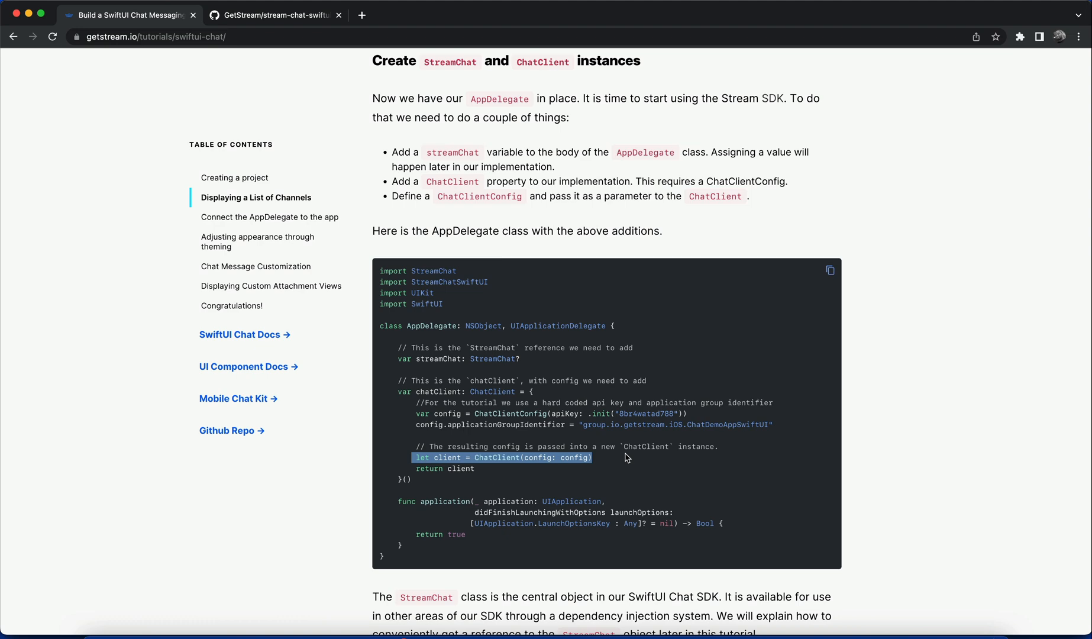
scroll(down, 3)
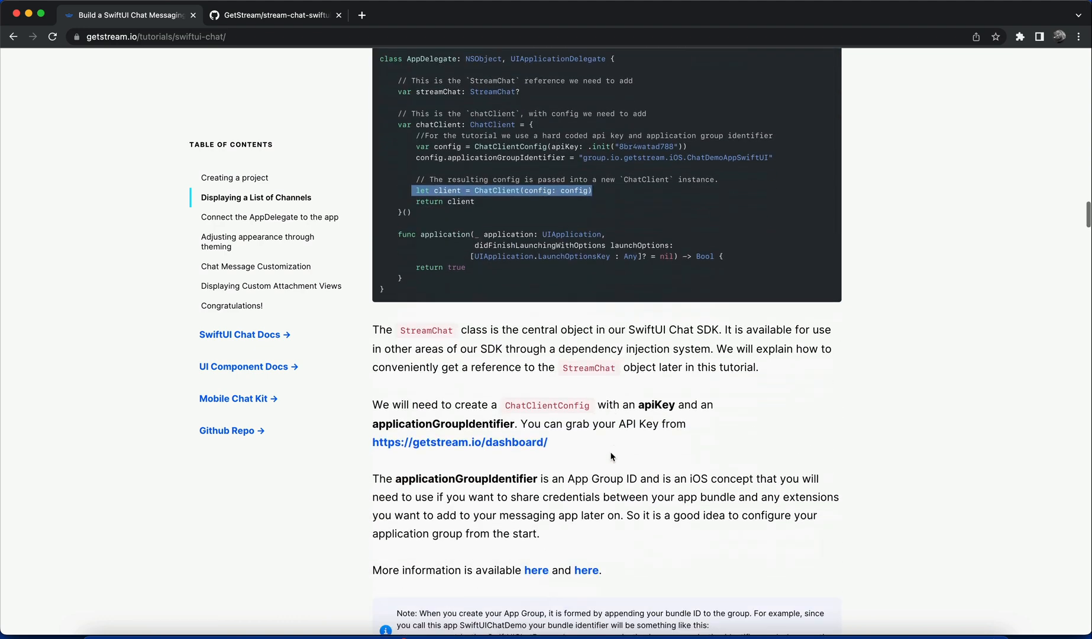
scroll(down, 3)
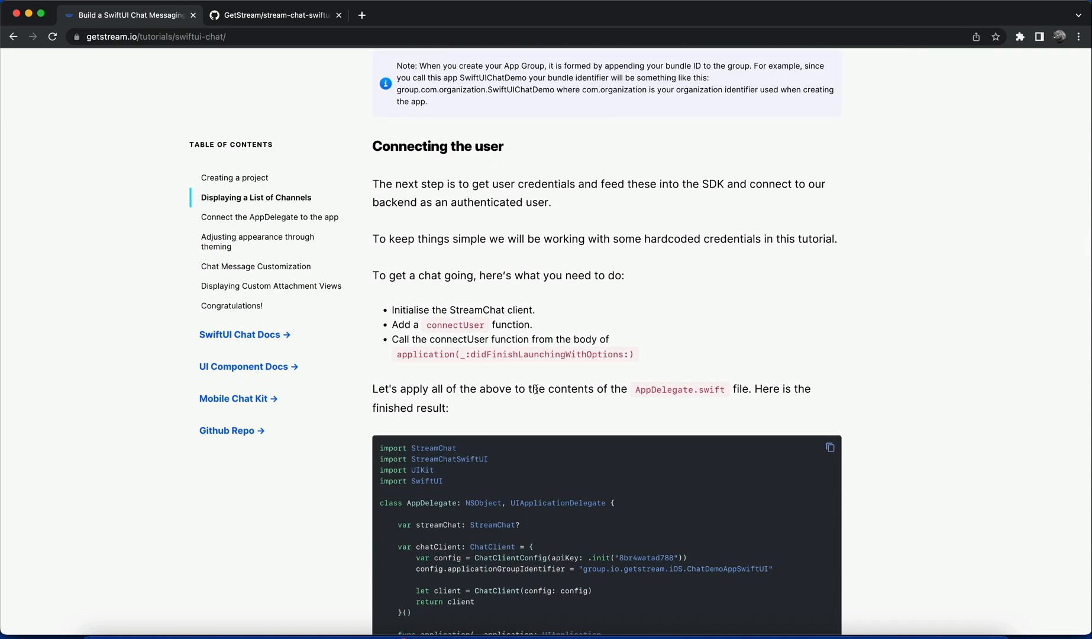
double_click(454, 324)
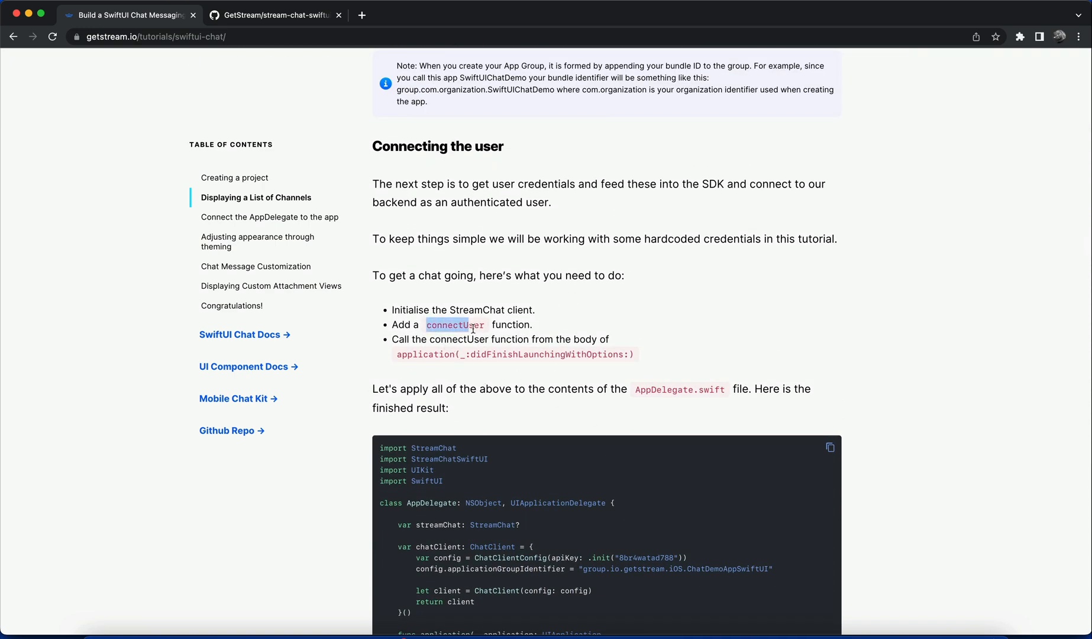
double_click(454, 324)
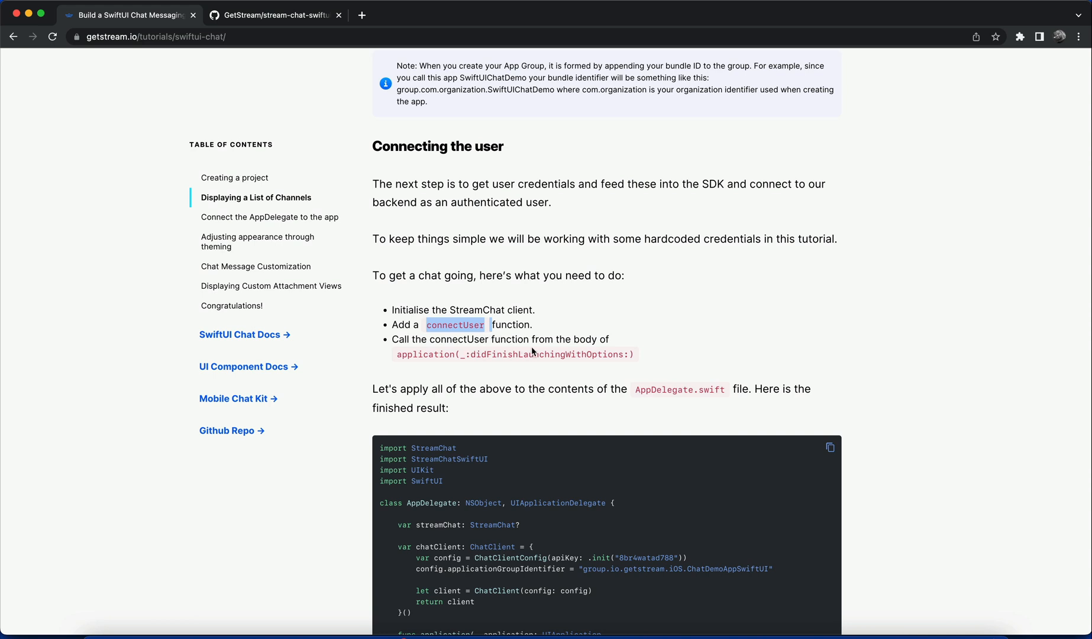
scroll(down, 3)
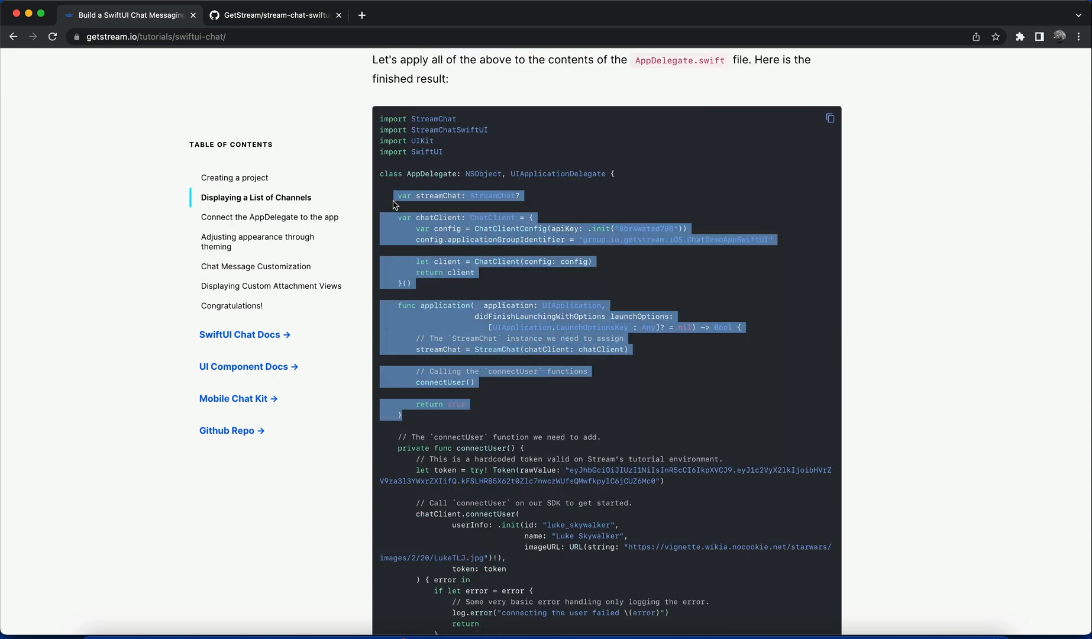
scroll(down, 3)
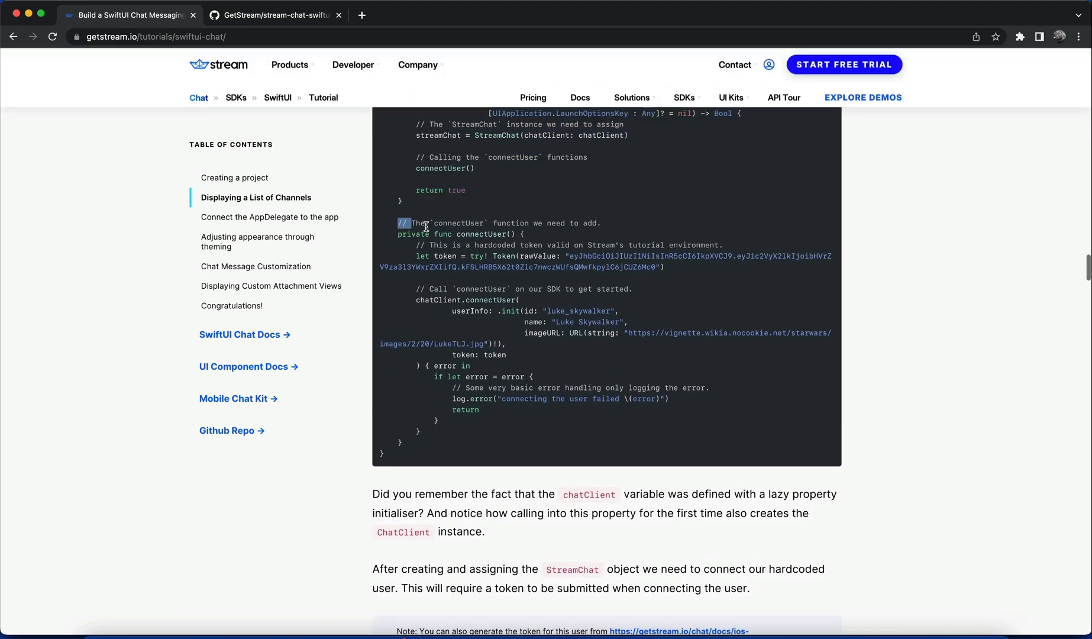
scroll(down, 3)
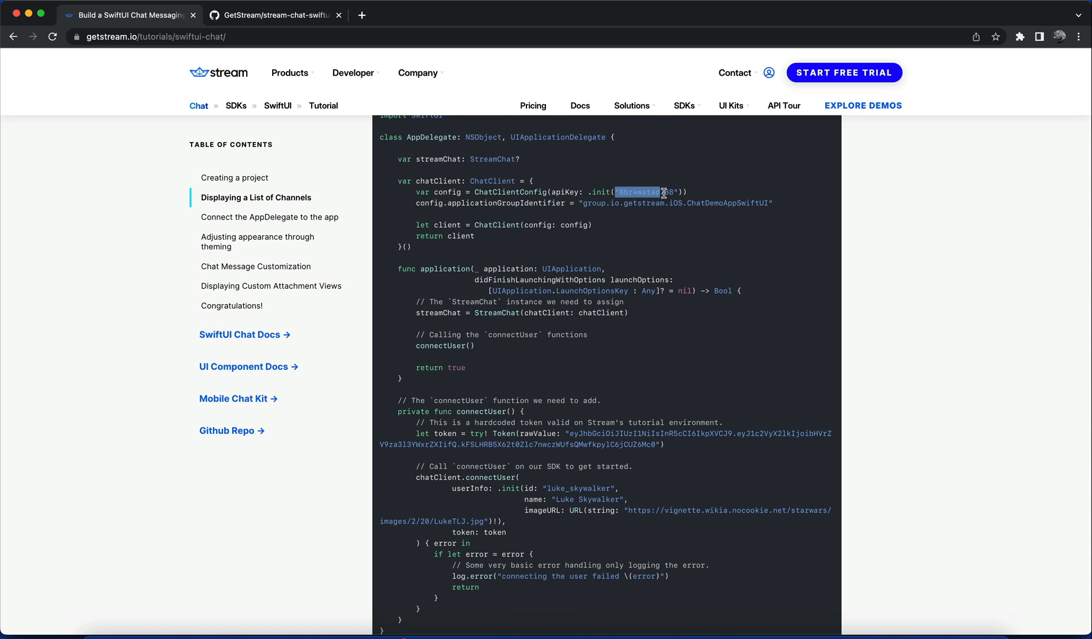
click(844, 72)
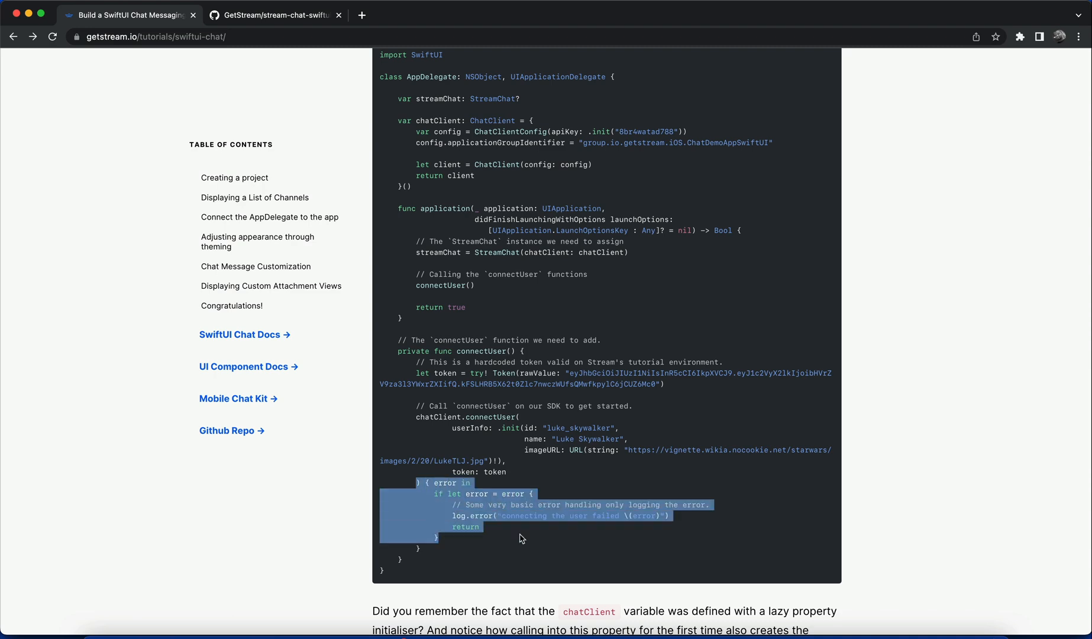
scroll(down, 3)
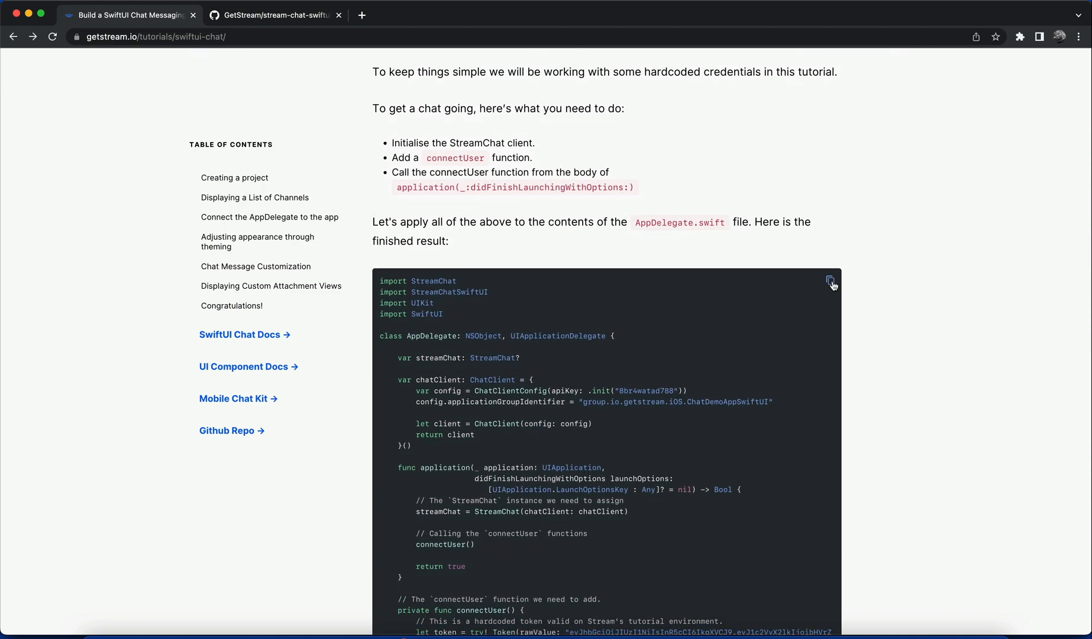
Copy the finished AppDelegate code and delete ContentView.swift from the project navigator
click(831, 284)
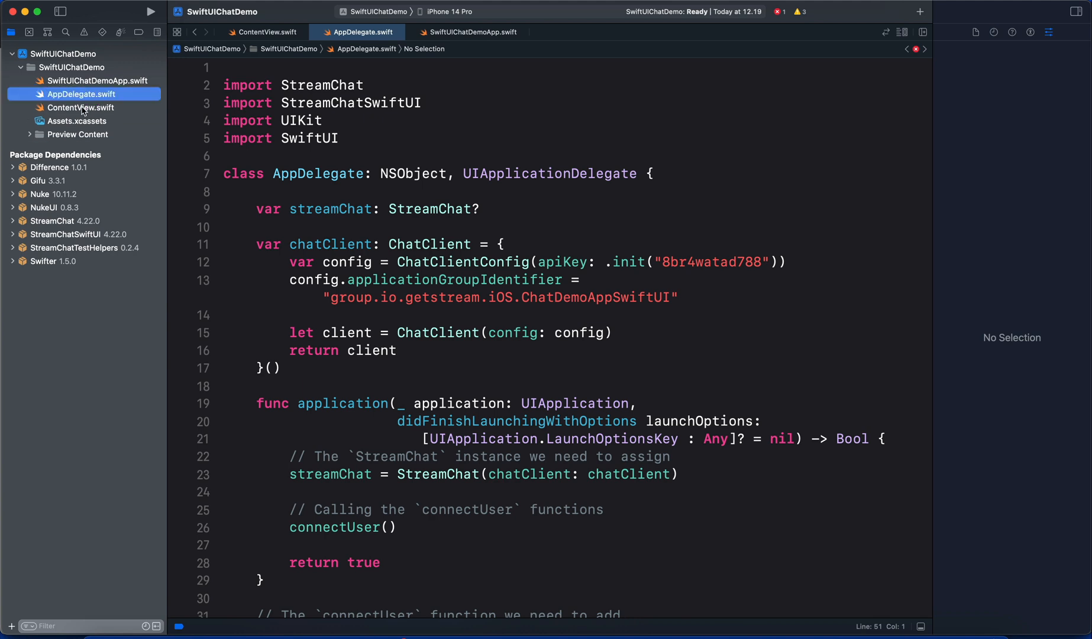
click(80, 108)
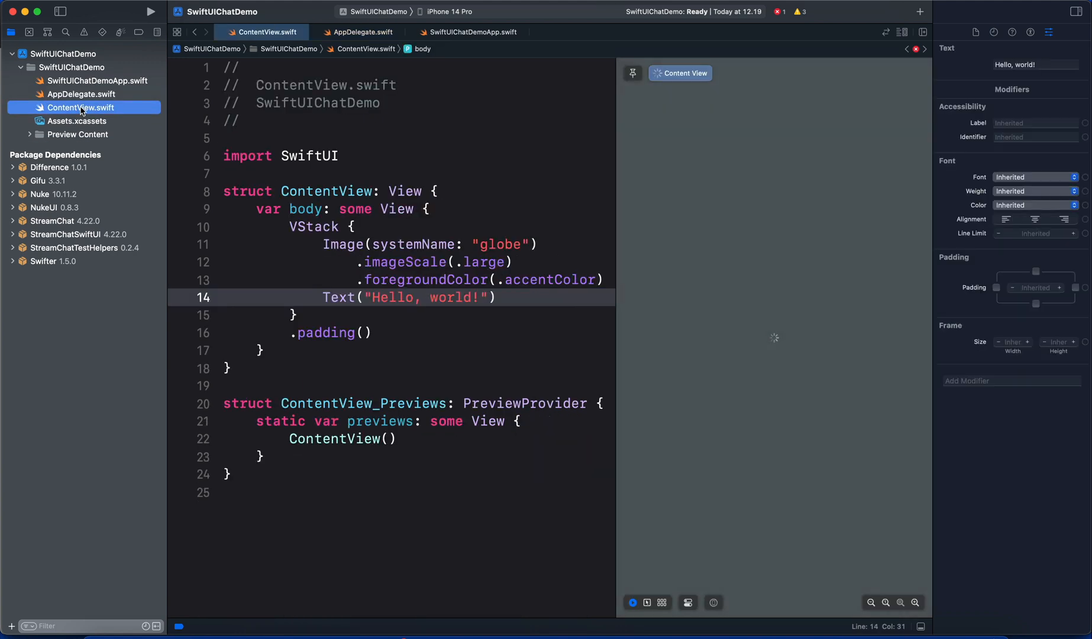
right_click(80, 108)
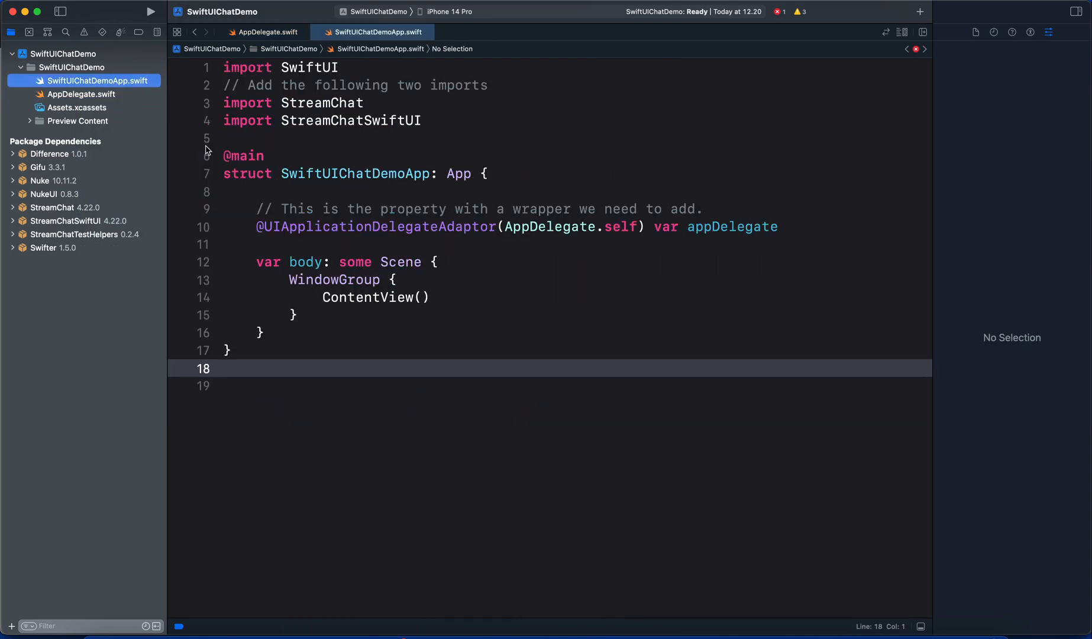
Select the ContentView() call in SwiftUIChatDemoApp.swift for replacement
click(372, 297)
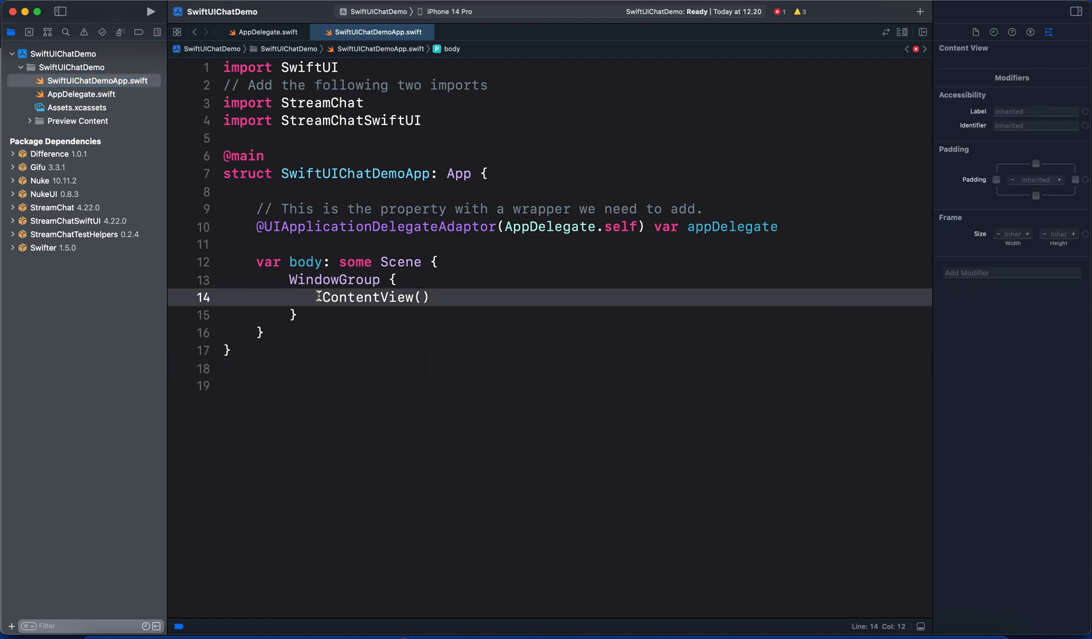
double_click(376, 297)
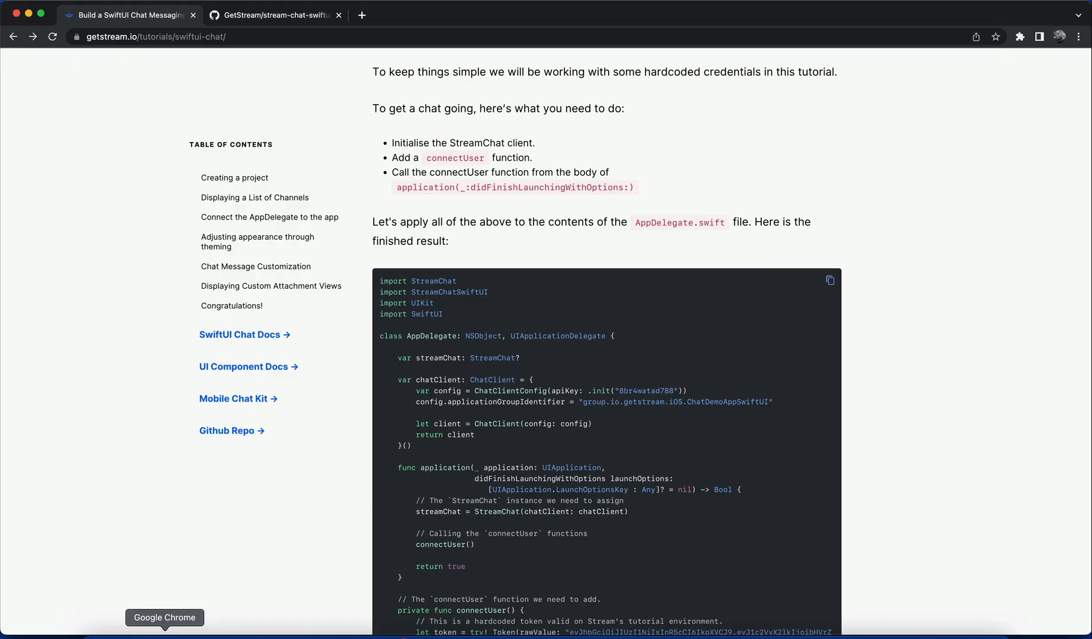
Reach the tutorial's 'Presenting a chat user interface' section and select ChatChannelListView() in its code
scroll(down, 3)
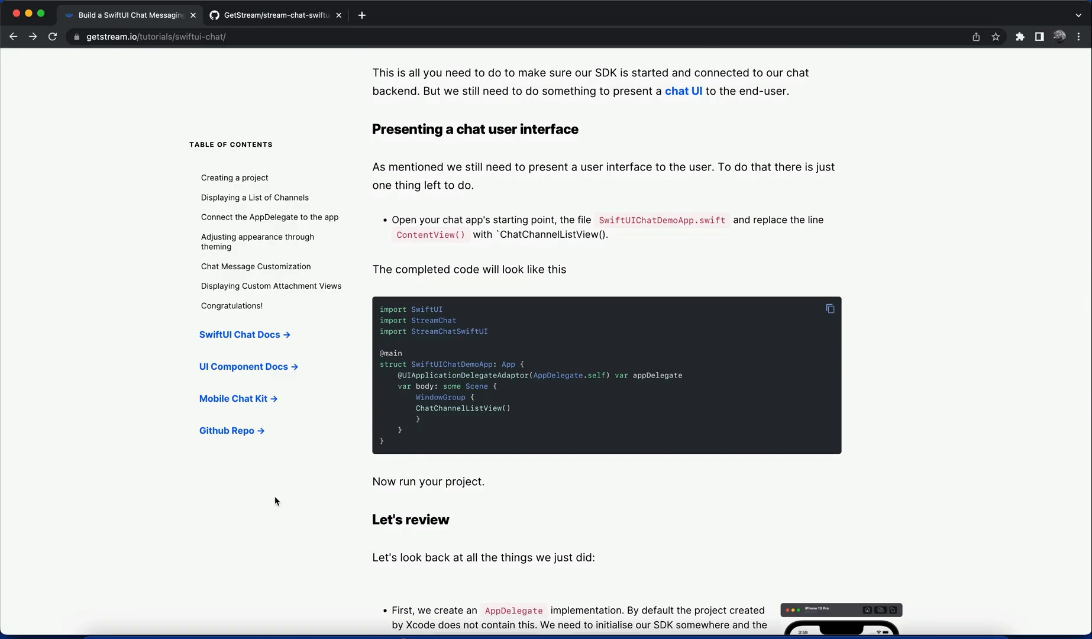
mouse_move(522, 144)
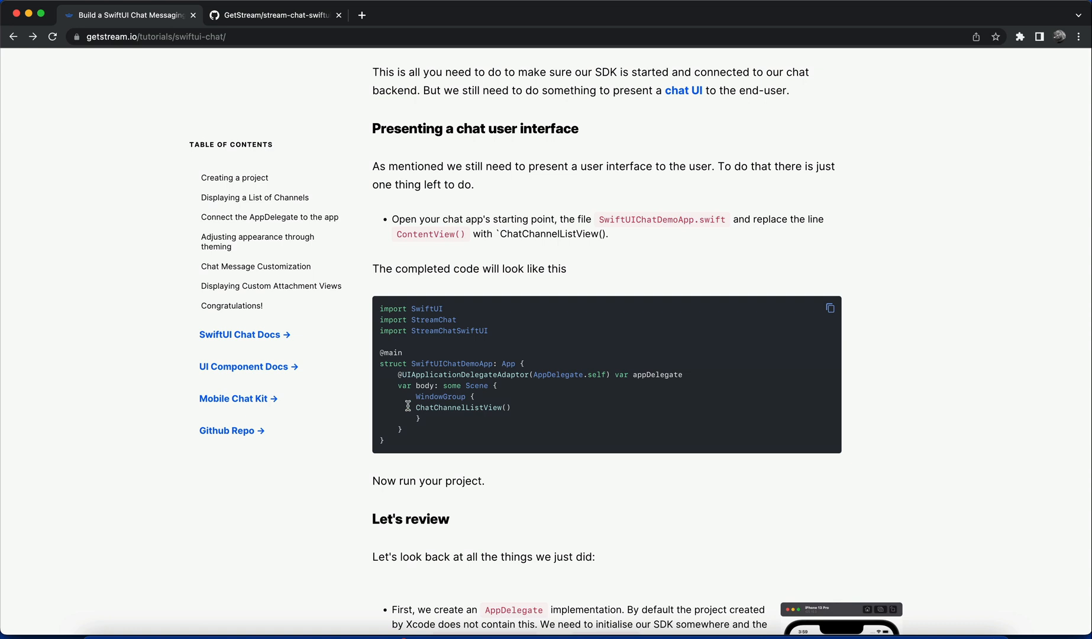
double_click(461, 407)
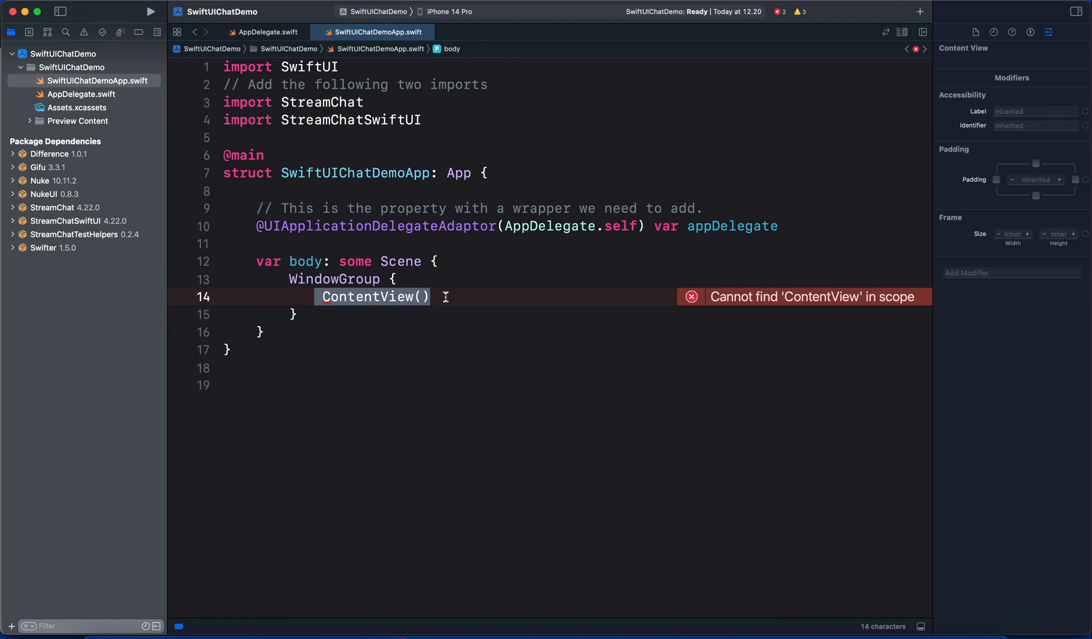
Replace ContentView() with ChatChannelListView() in the WindowGroup, checking AppDelegate.swift along the way
click(81, 94)
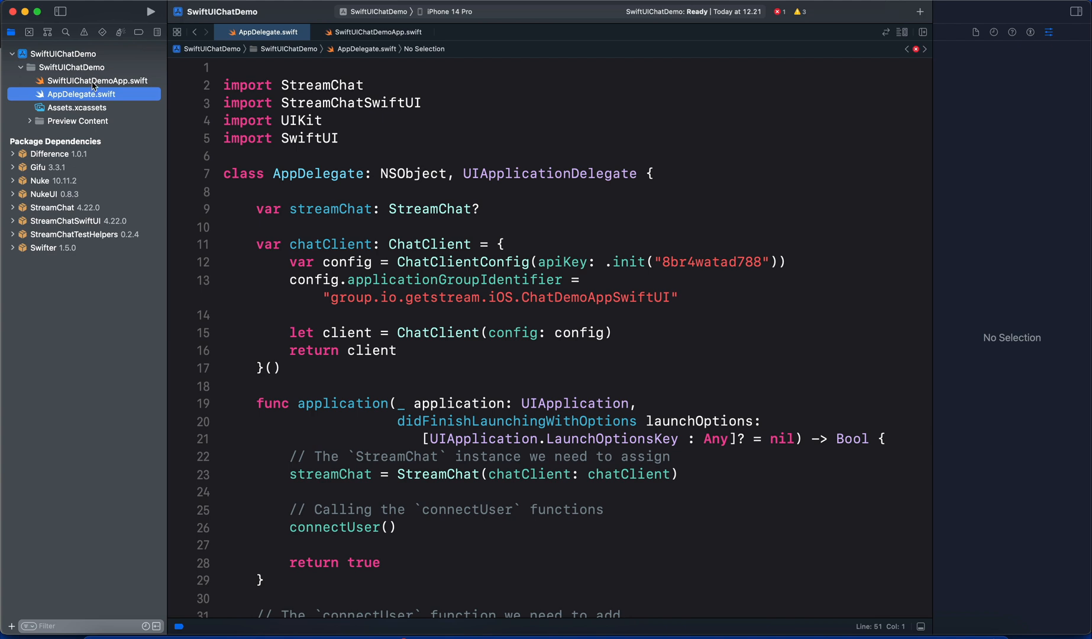
click(93, 81)
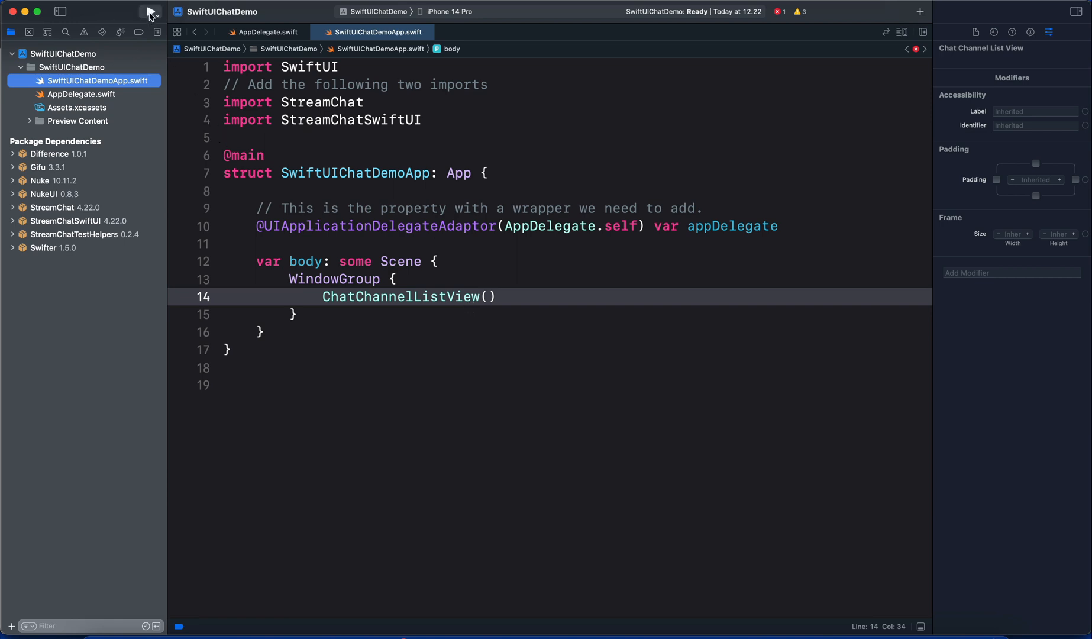
Run the app in the simulator, enter the Hhh channel and send a 'Hello' message
click(124, 11)
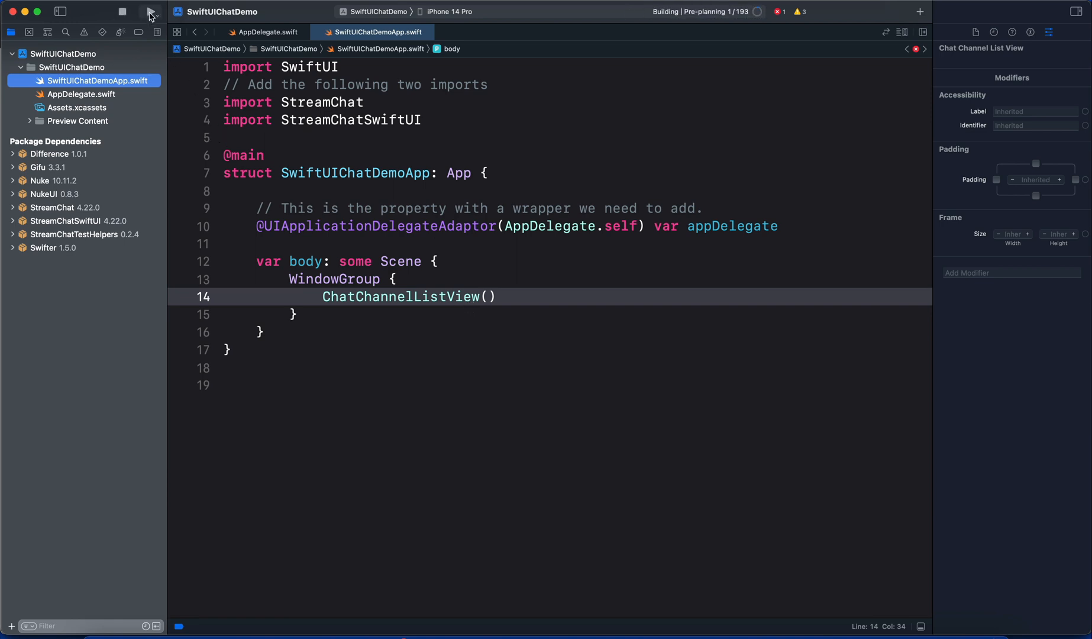
click(148, 11)
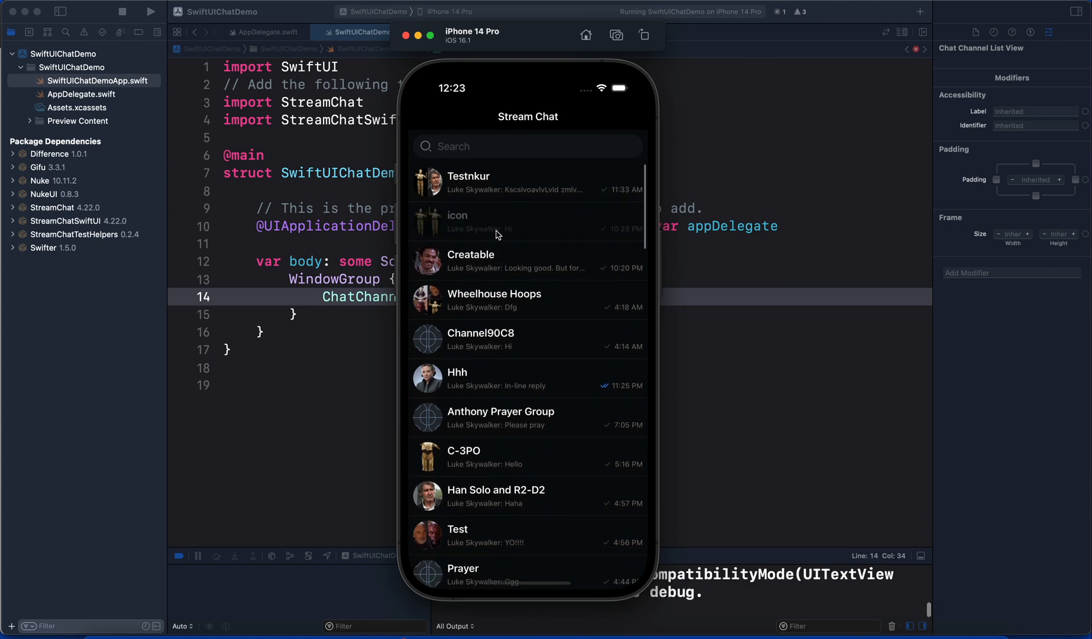
click(488, 221)
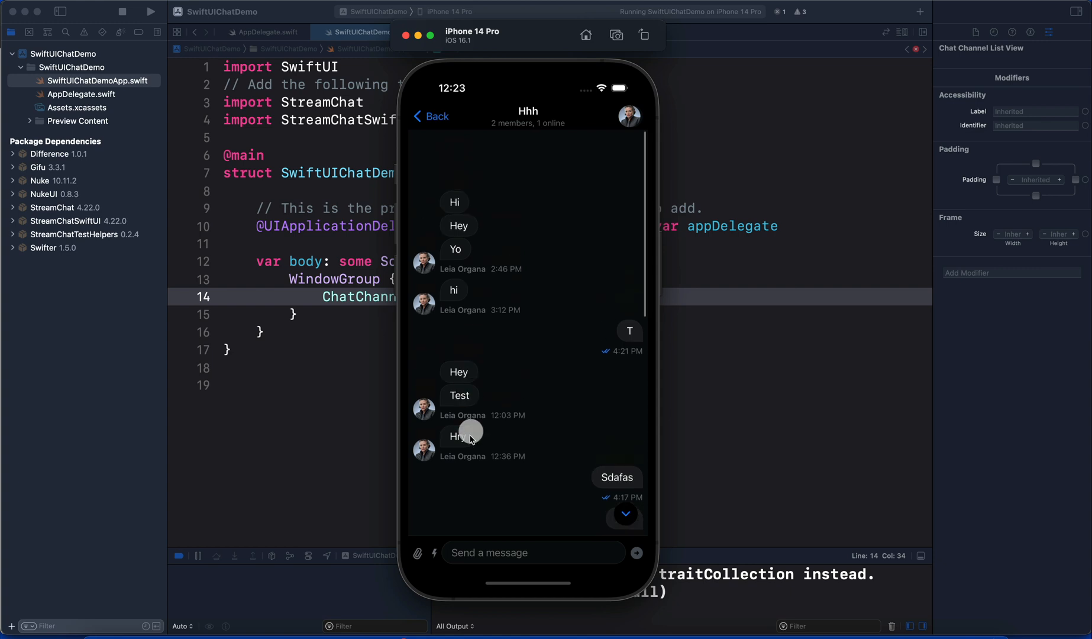
scroll(down, 3)
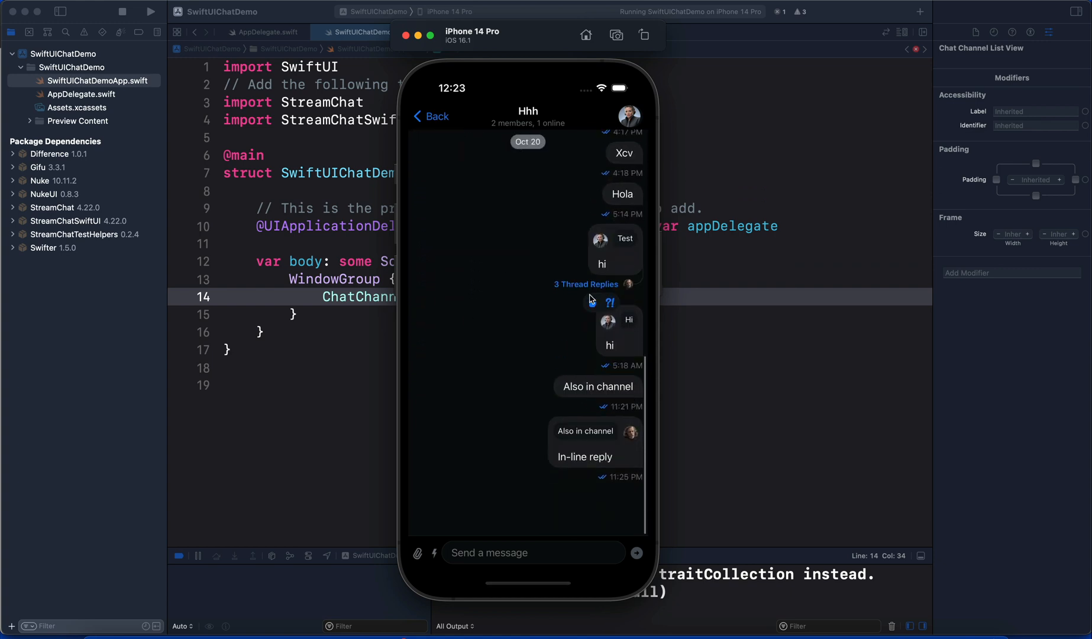
scroll(down, 3)
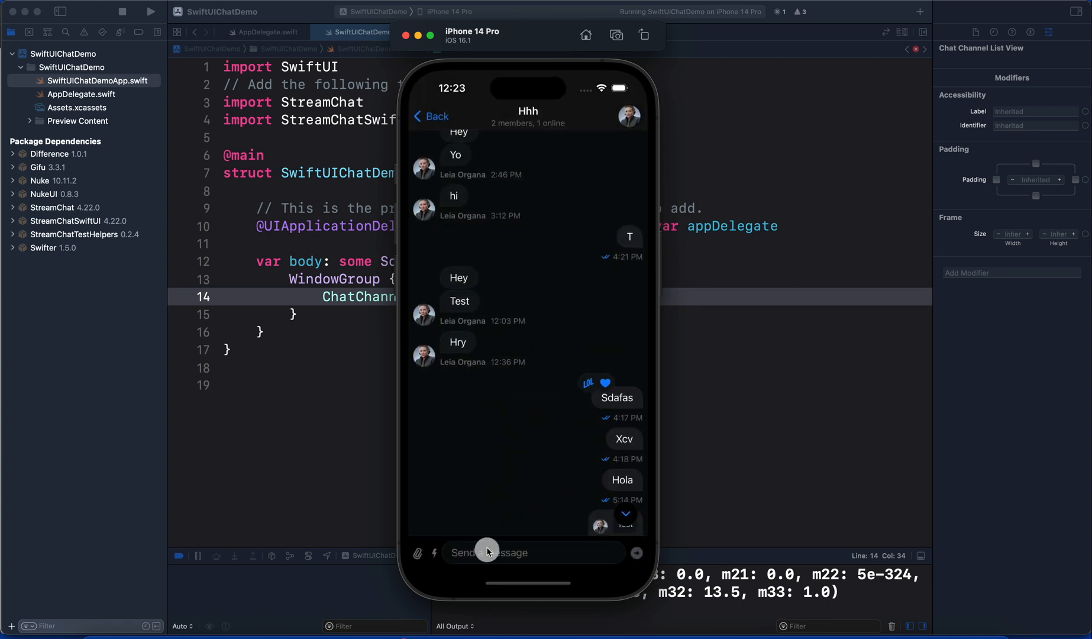
click(488, 552)
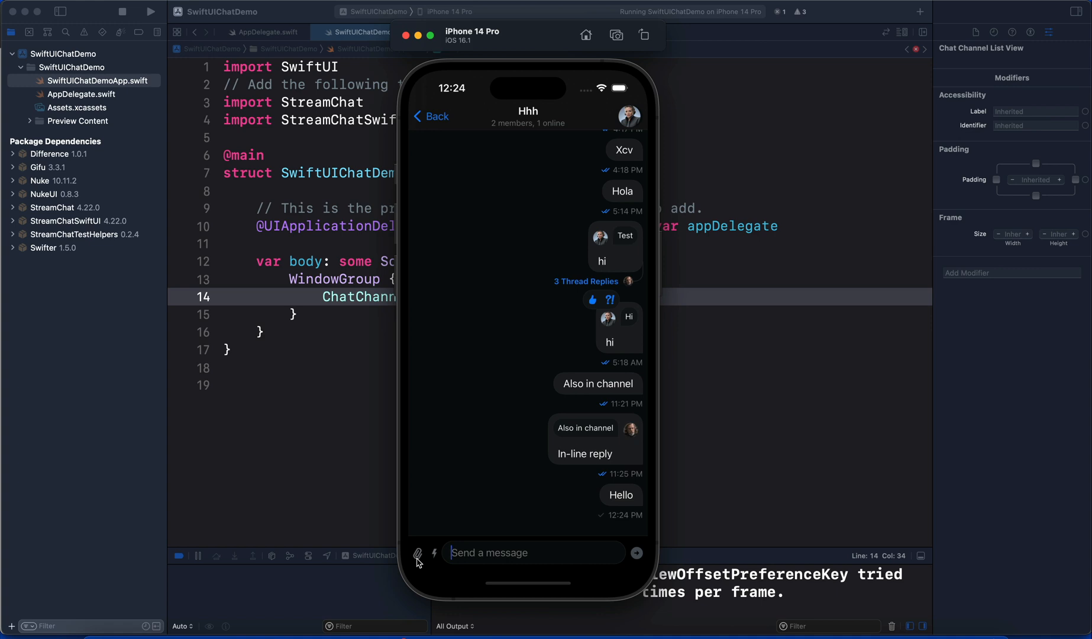
mouse_move(434, 558)
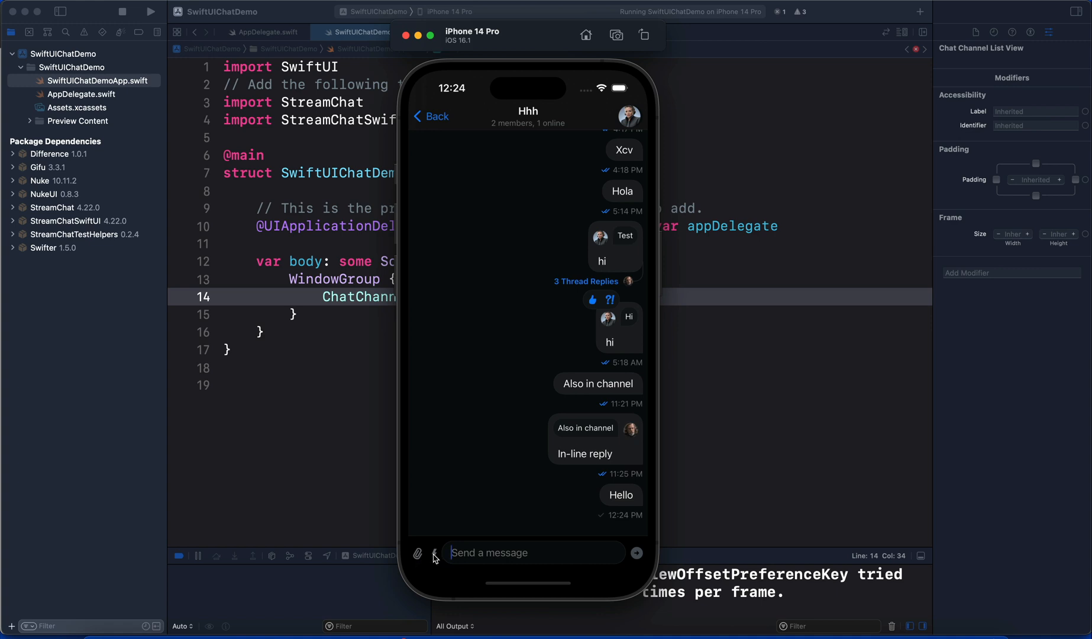
Send a Giphy cat GIF via the instant commands menu with search 'Cat'
click(435, 552)
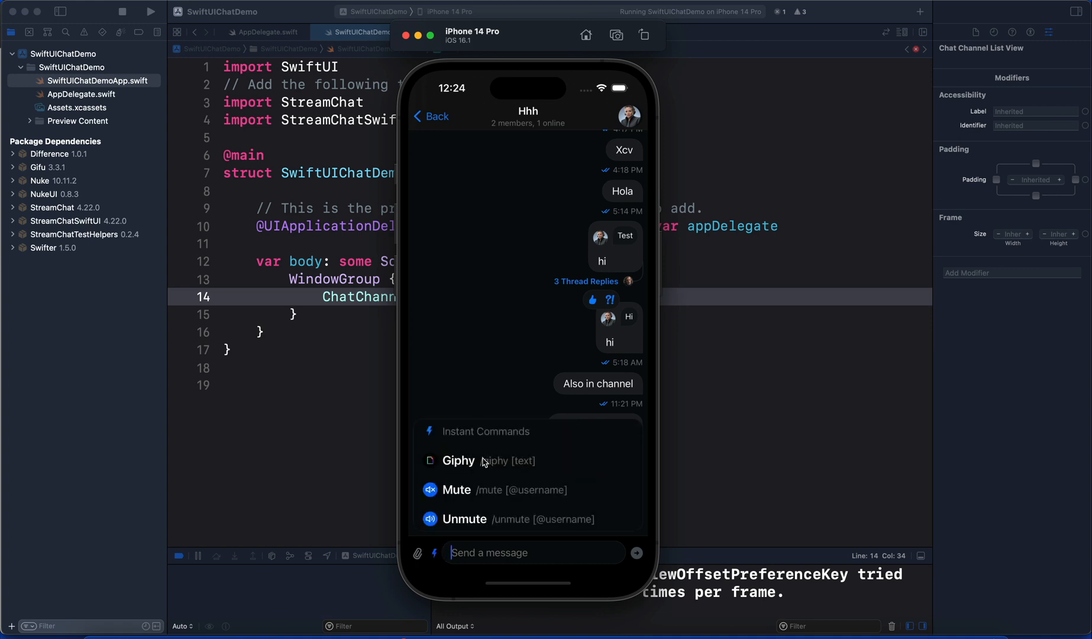
click(457, 460)
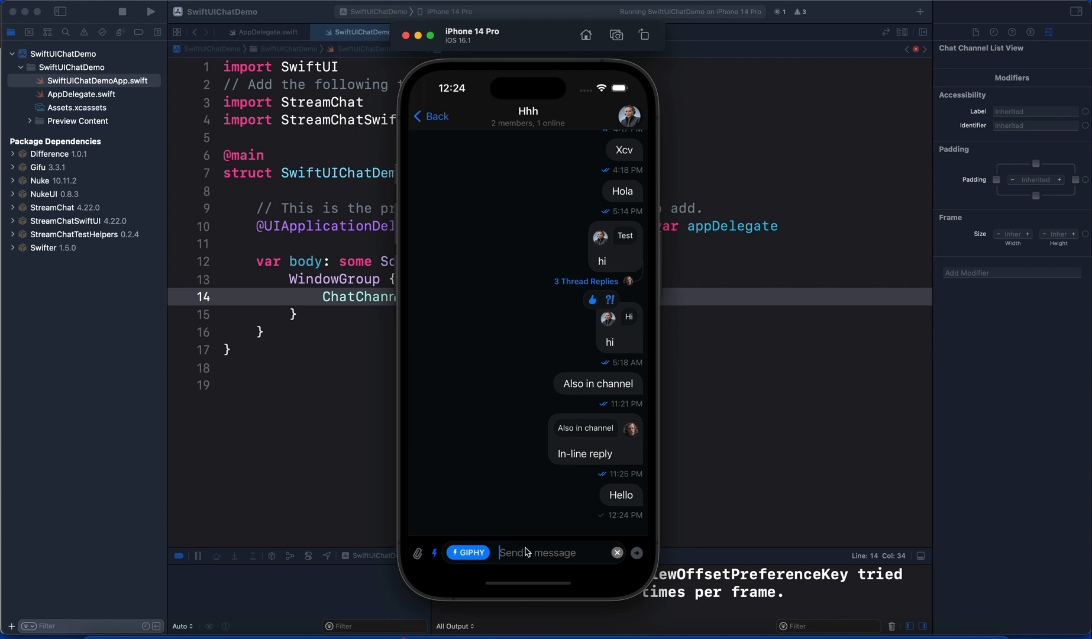
text(Cat)
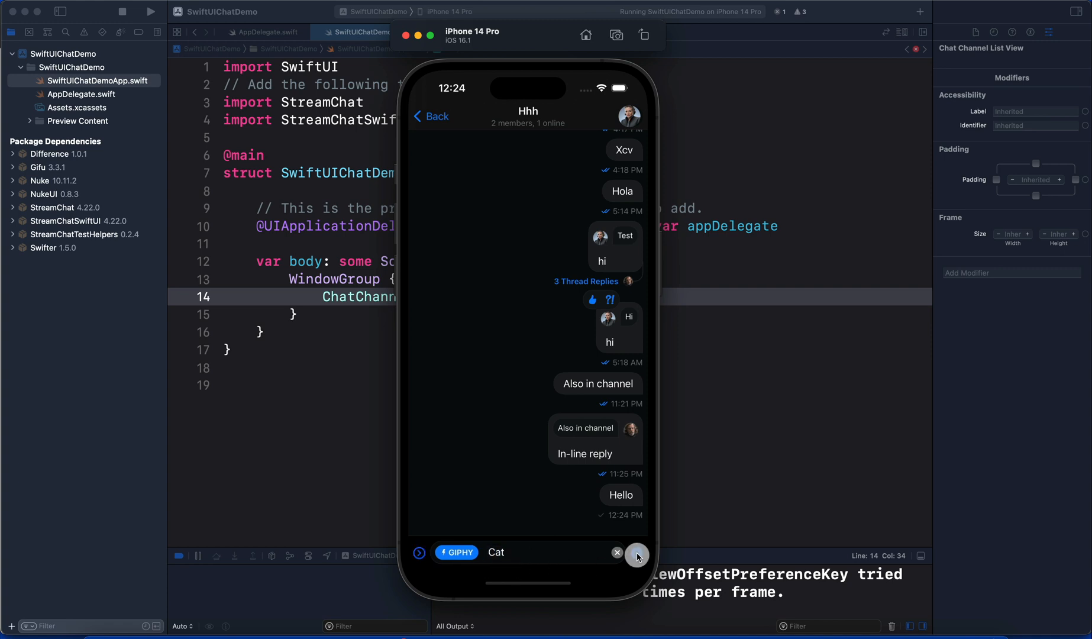
click(636, 552)
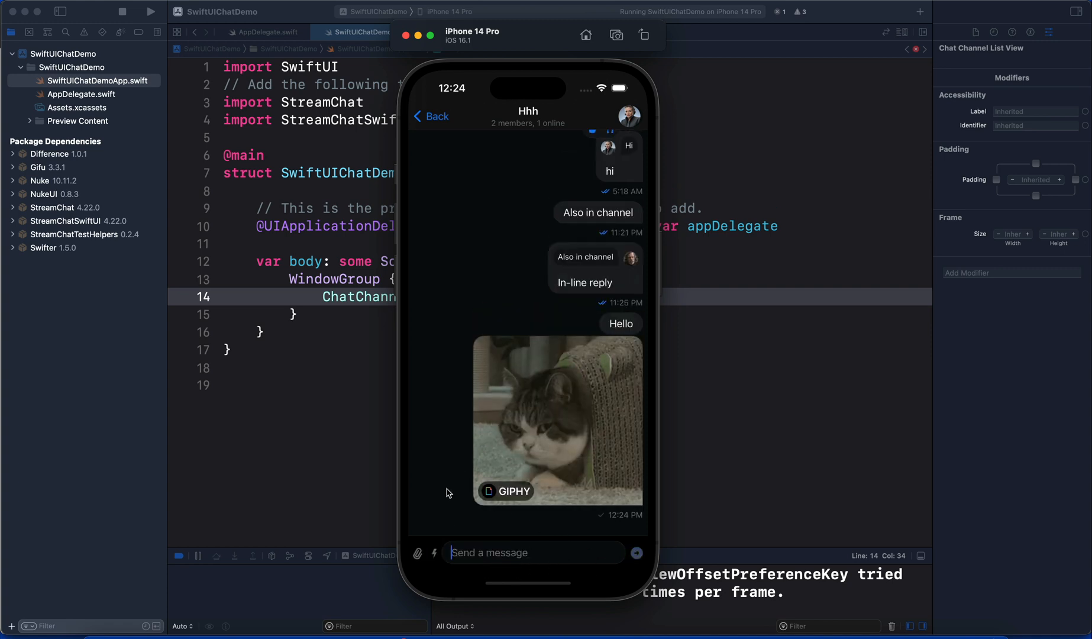